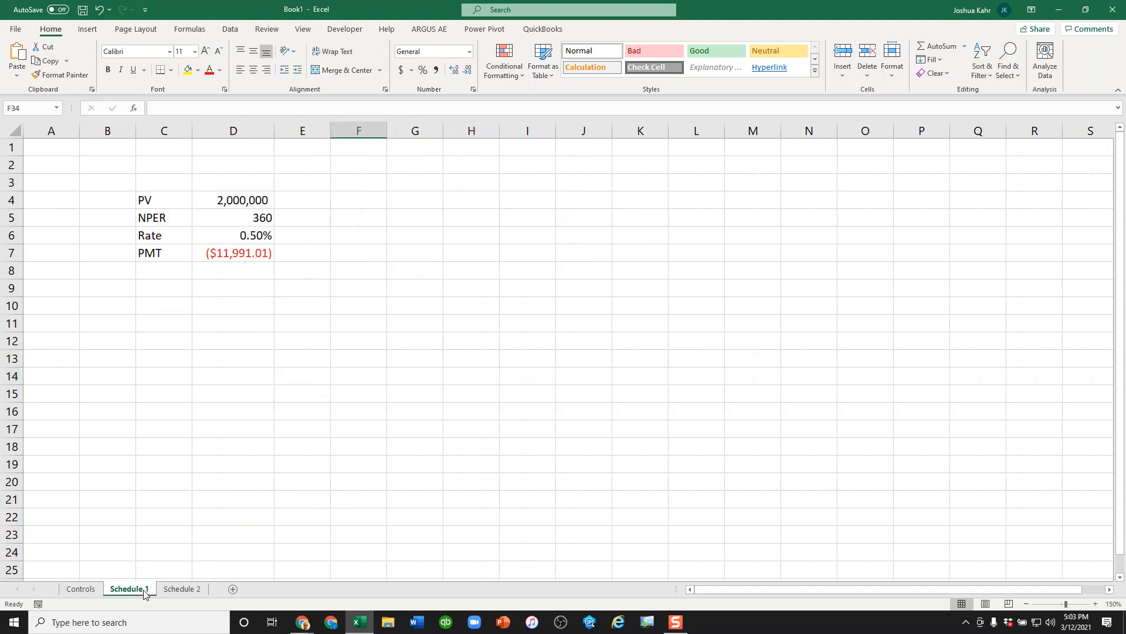
Step: Review the D6 rate and D7 PMT formulas, then enter 2,500,000 on Schedule 2
left_click(233, 305)
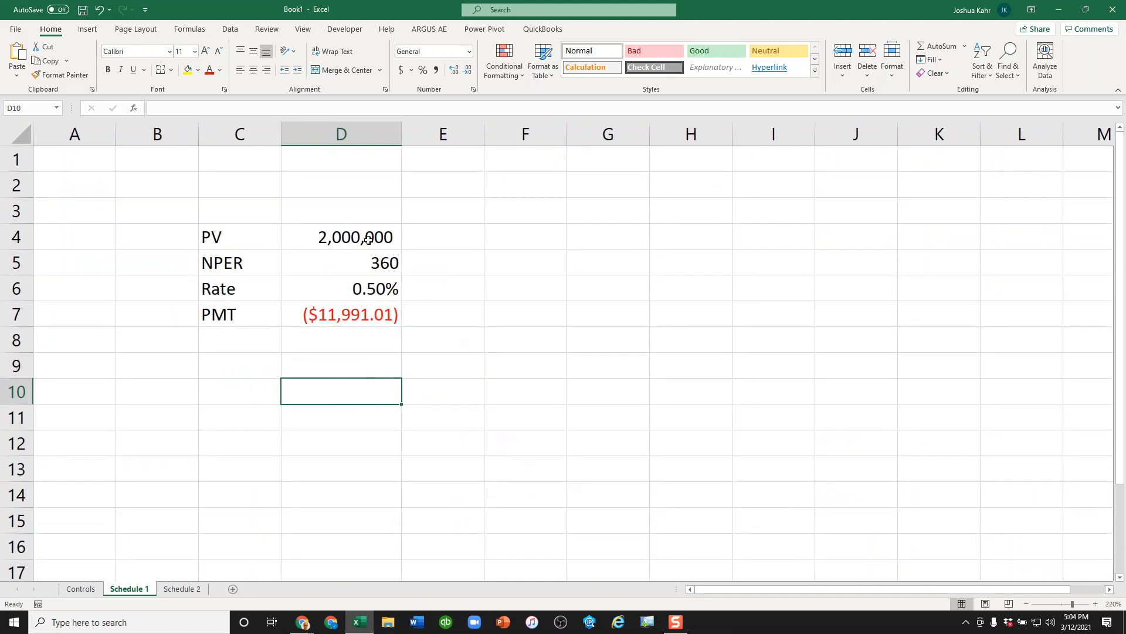
left_click(342, 263)
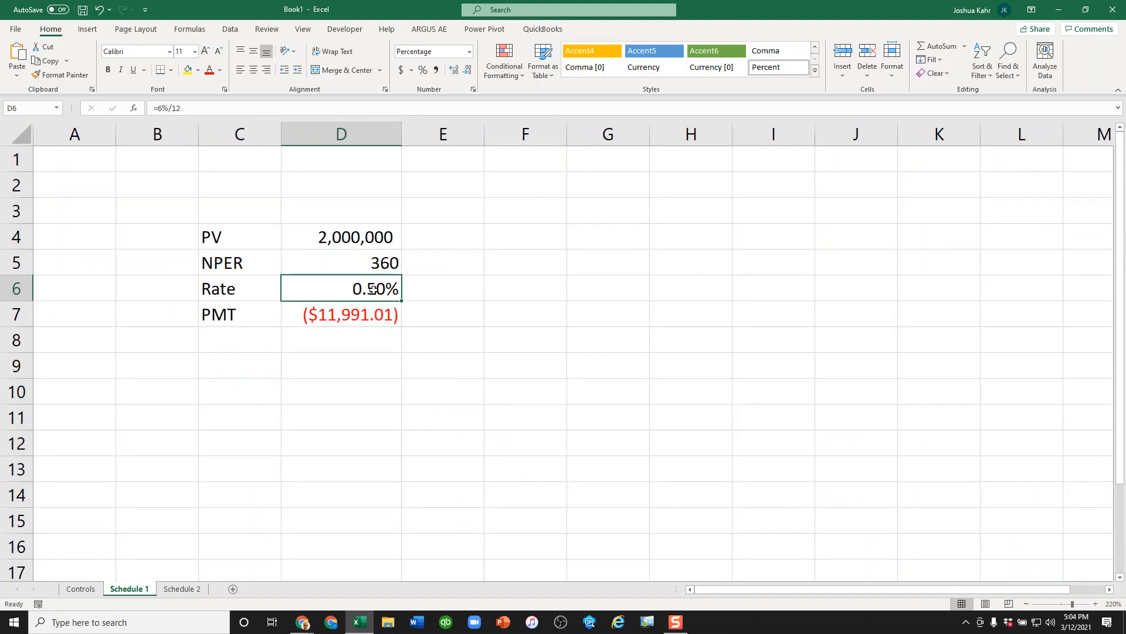
left_click(341, 314)
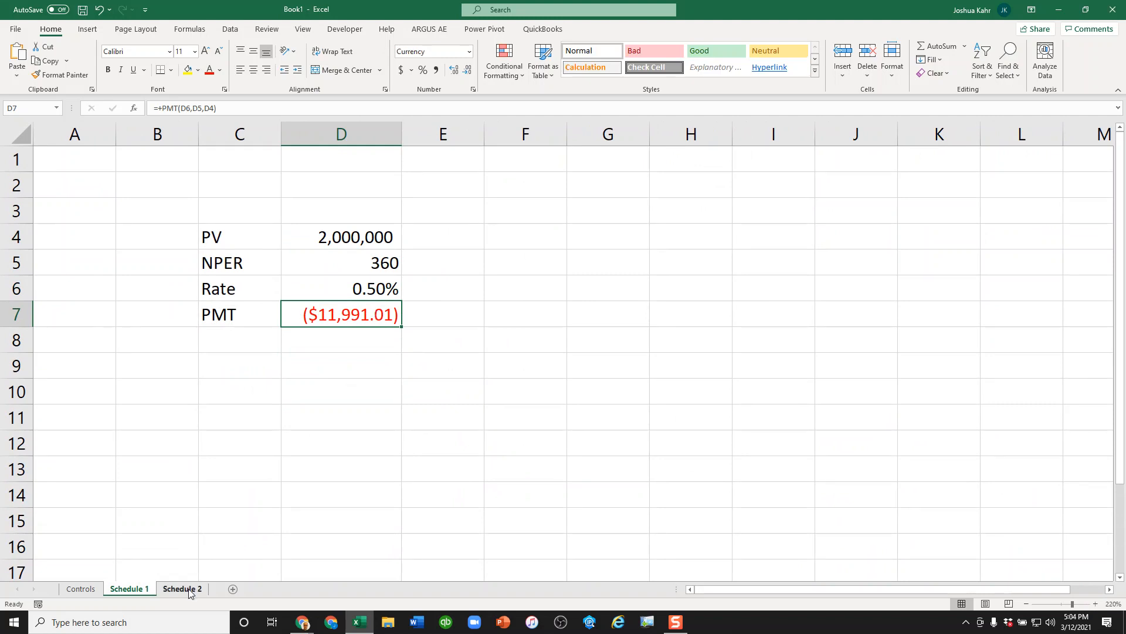
left_click(182, 588)
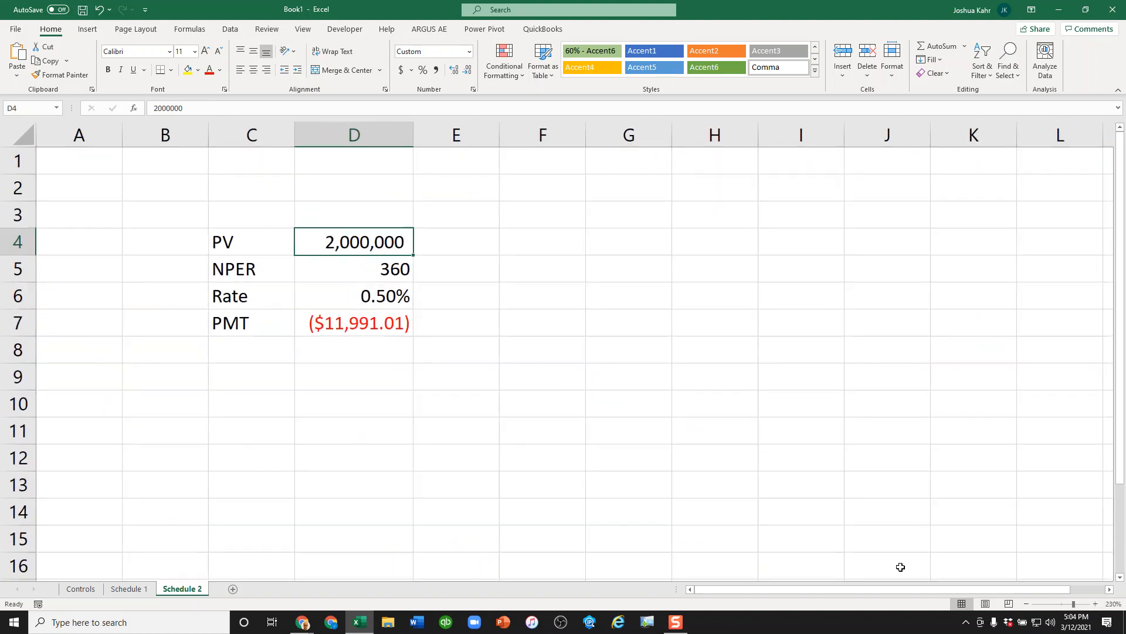
type("2500000")
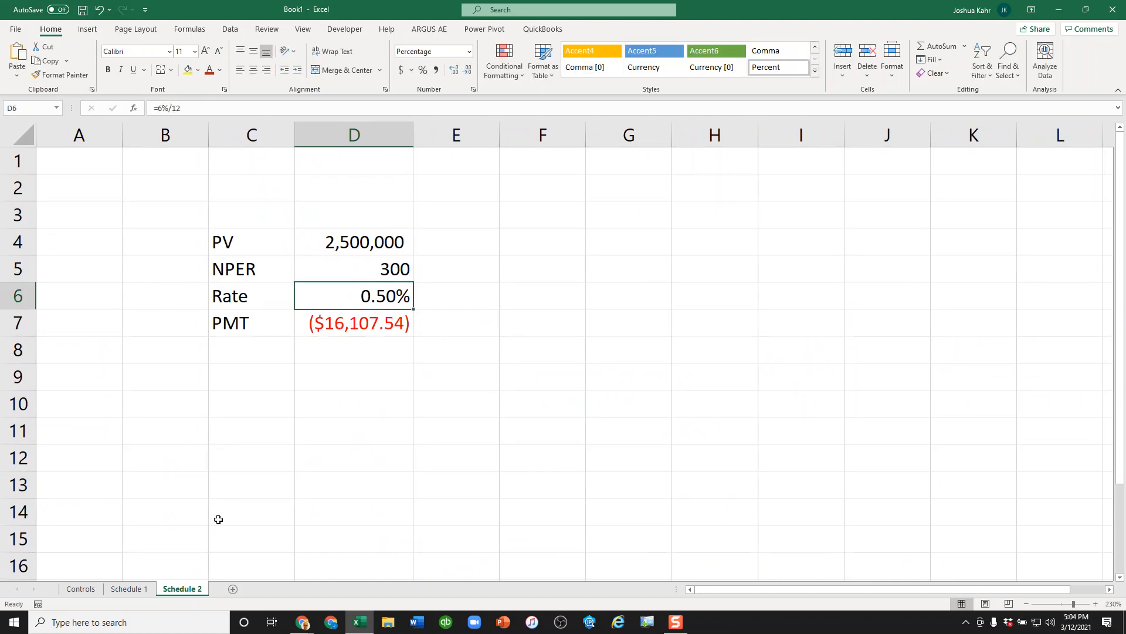
Step: Compare payments across tabs: Schedule 1 ($11,991.01) versus Schedule 2 ($16,107.54)
left_click(129, 588)
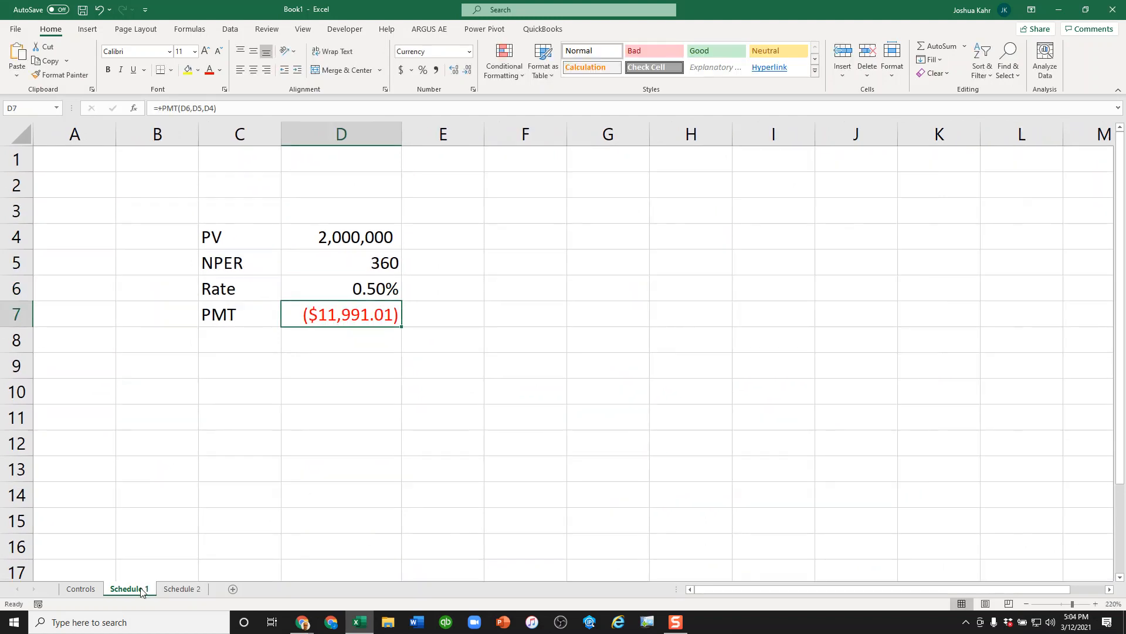
left_click(182, 589)
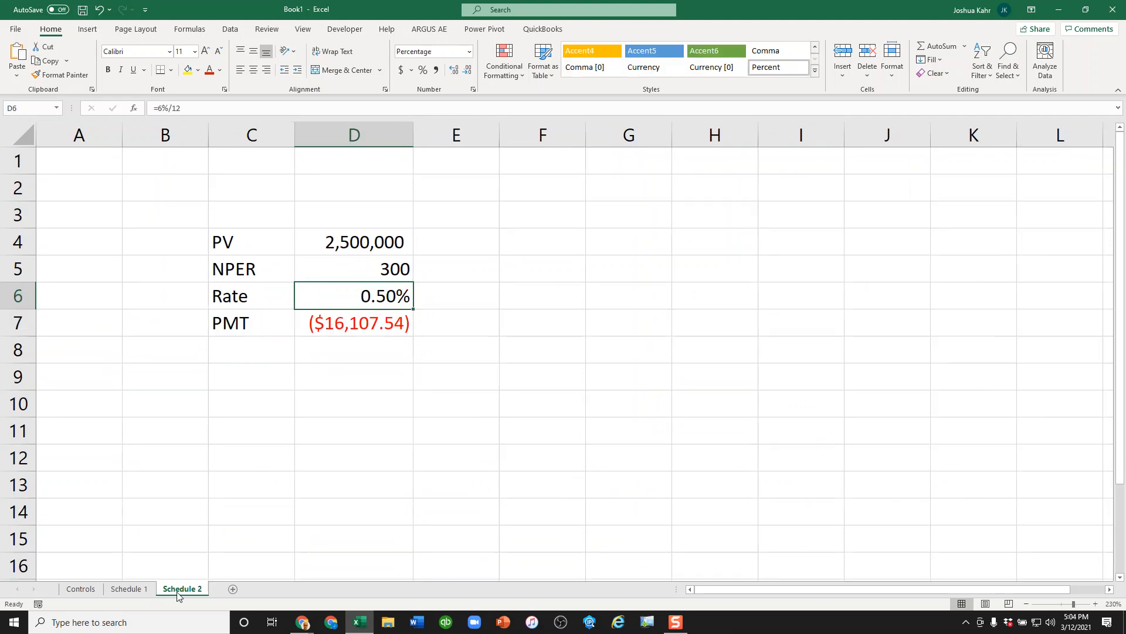
left_click(129, 588)
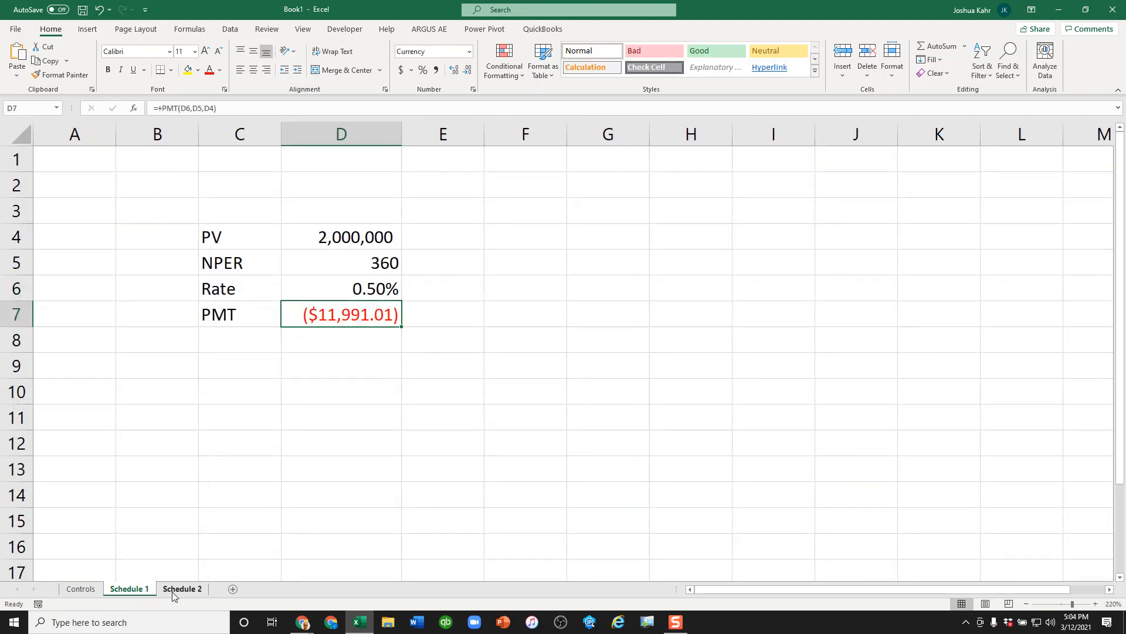
left_click(182, 589)
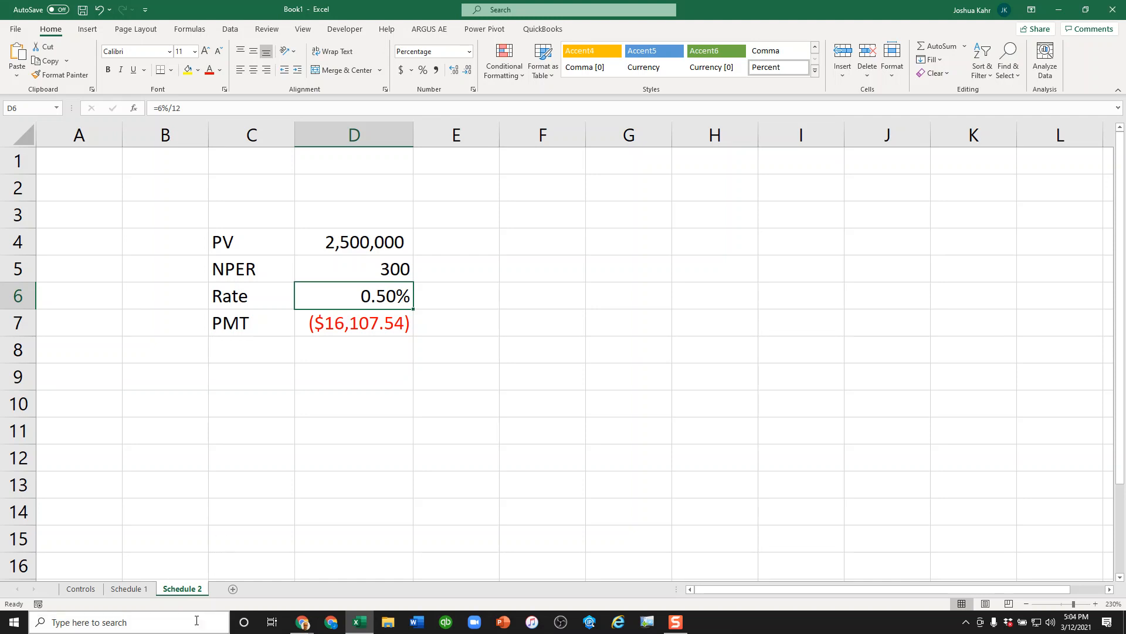
left_click(128, 589)
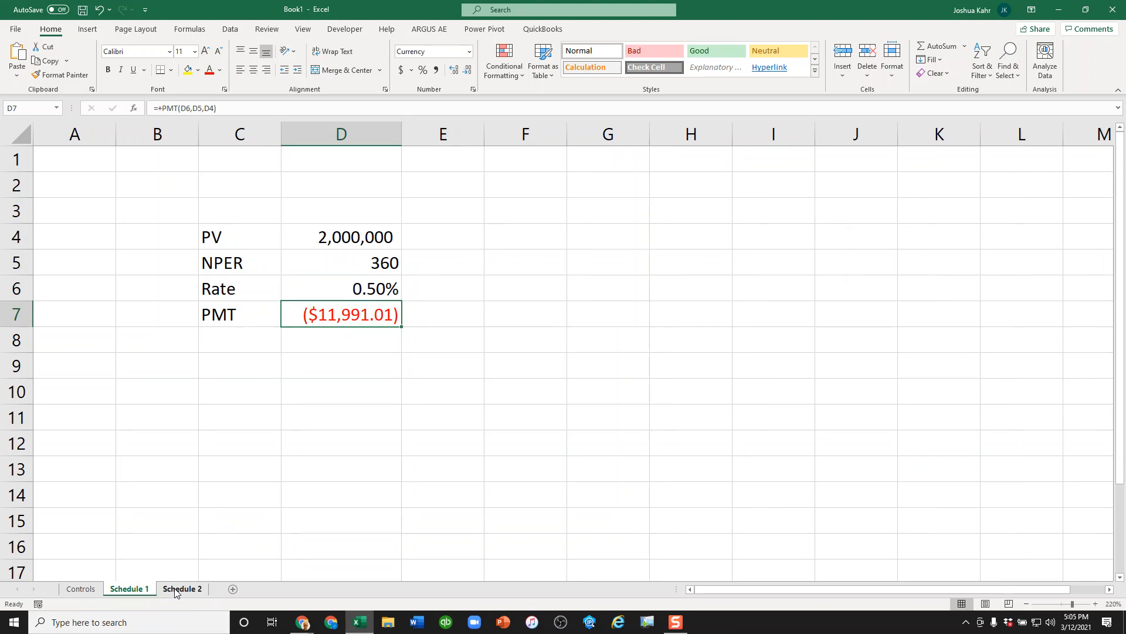
Step: Go to the Controls sheet and open context menus for its first button and tab
left_click(80, 588)
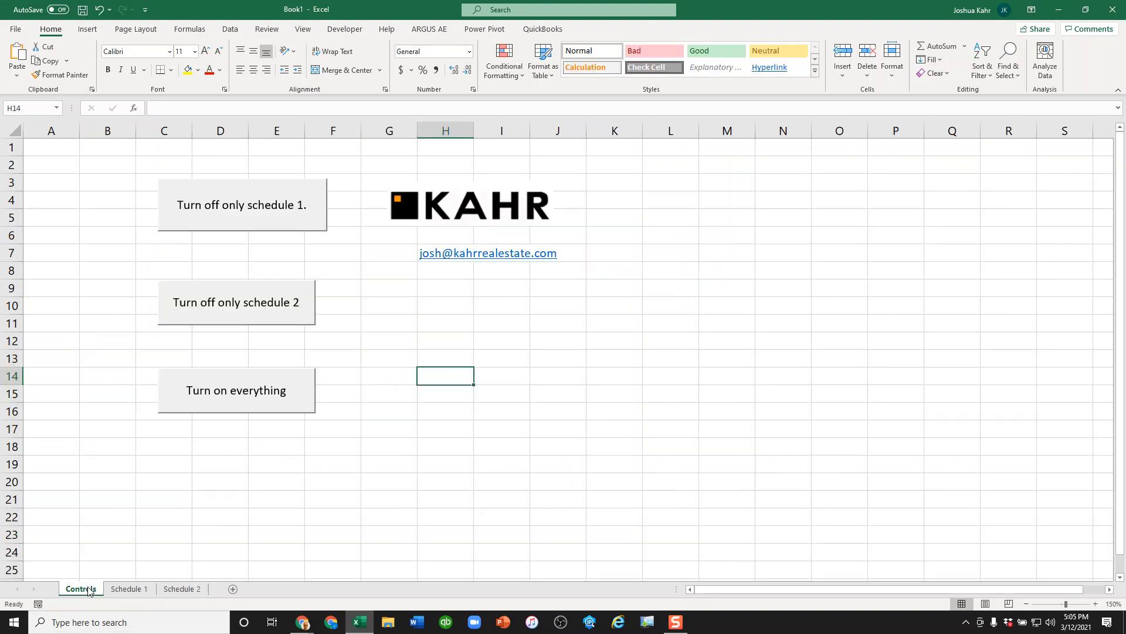
mouse_move(309, 236)
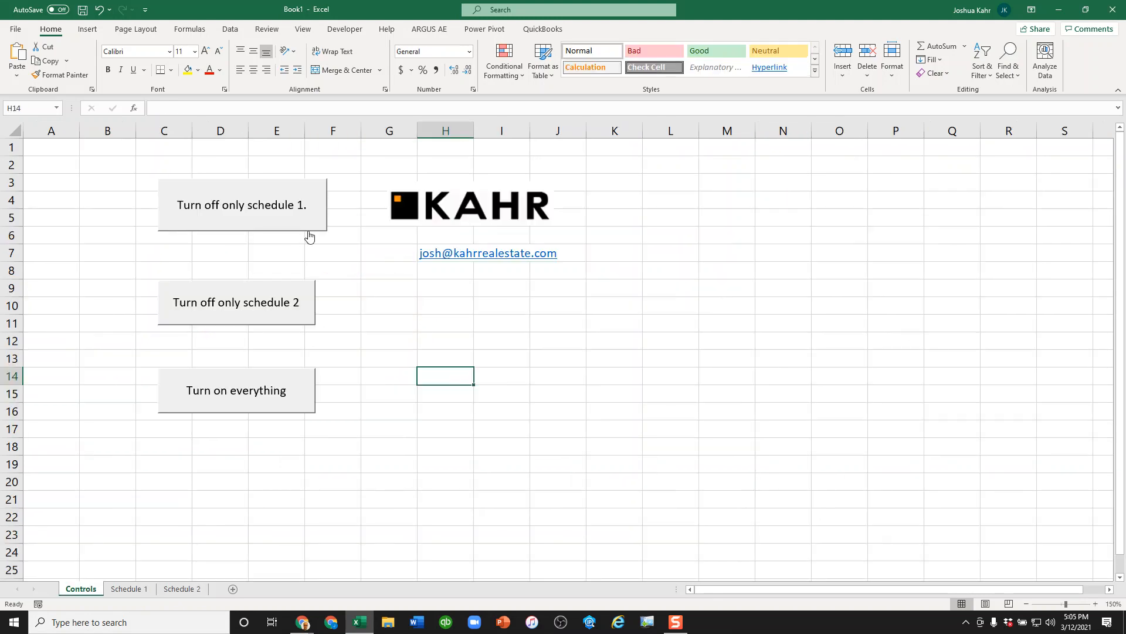
mouse_move(313, 236)
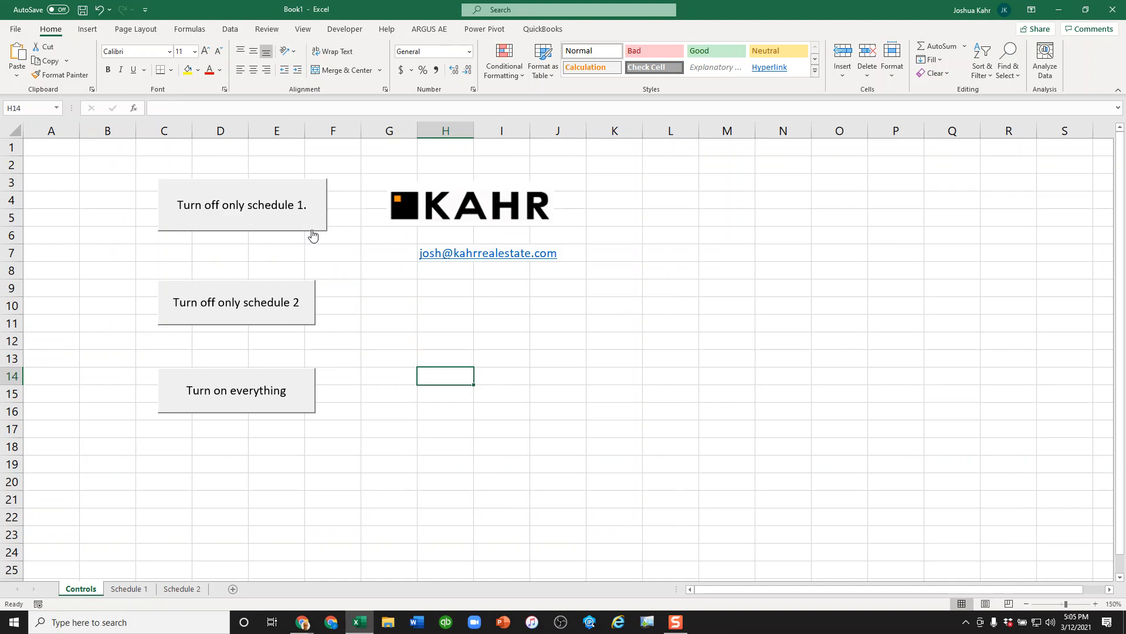
mouse_move(319, 233)
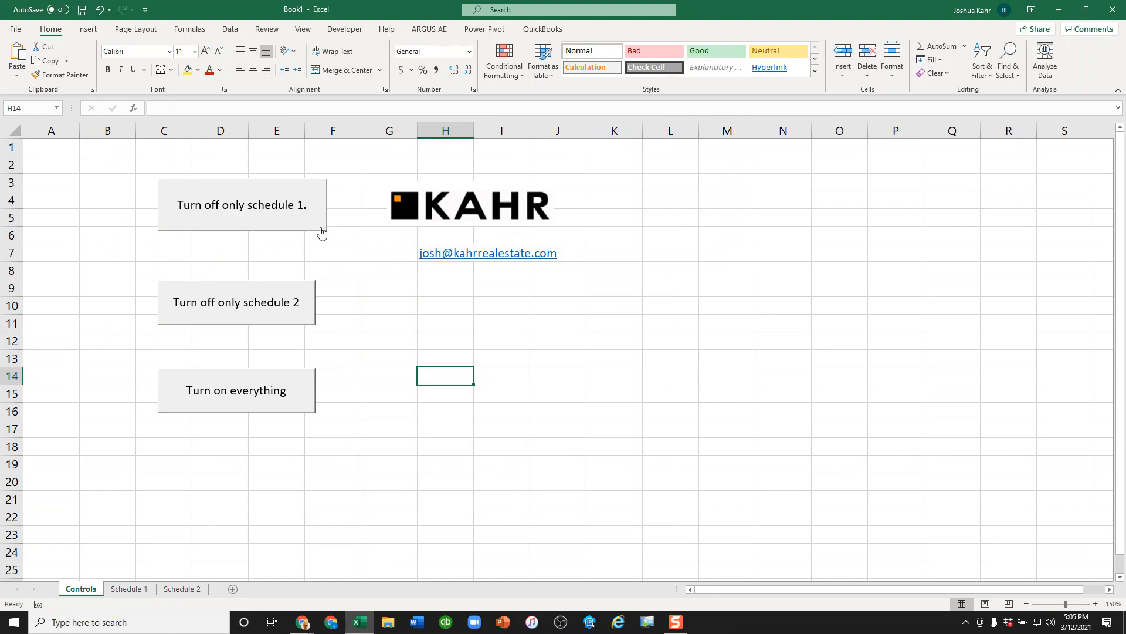
mouse_move(322, 229)
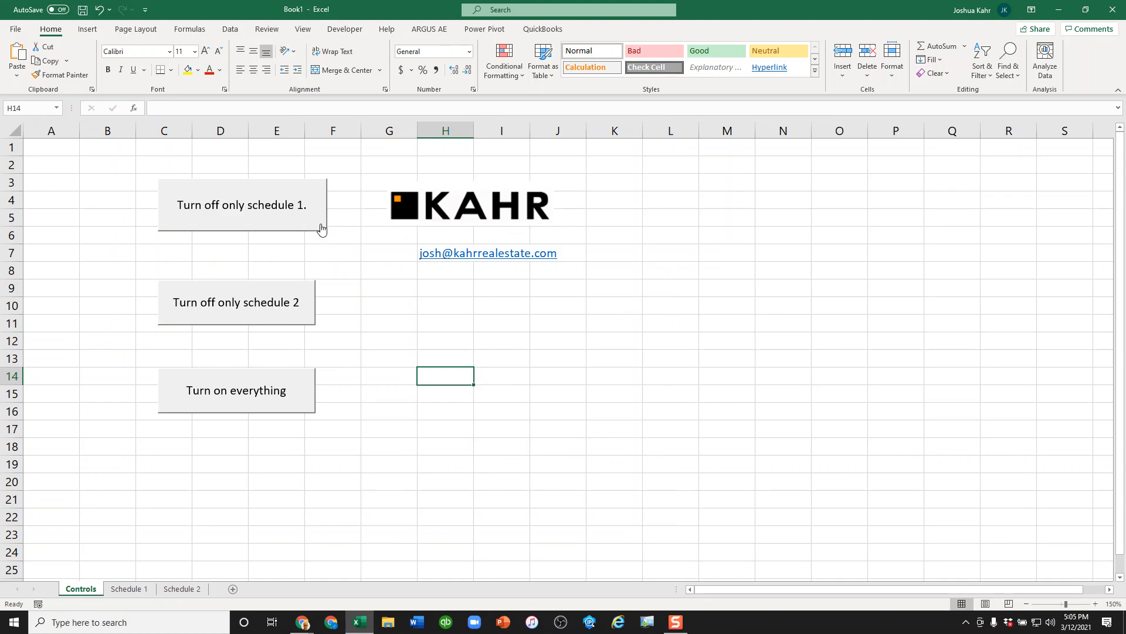
right_click(241, 205)
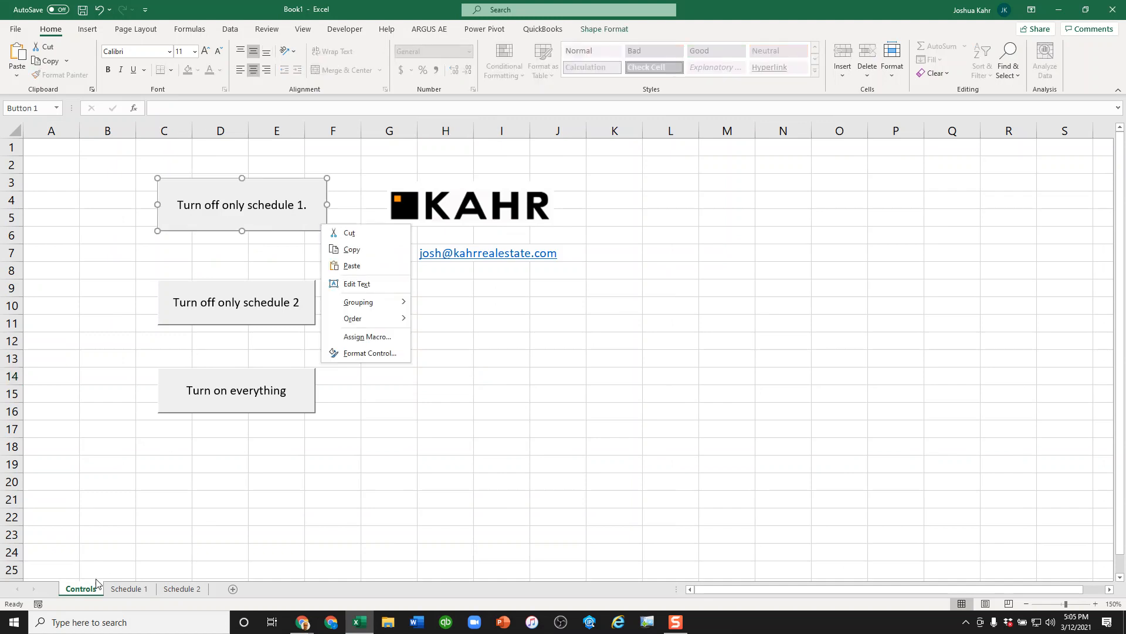
right_click(80, 589)
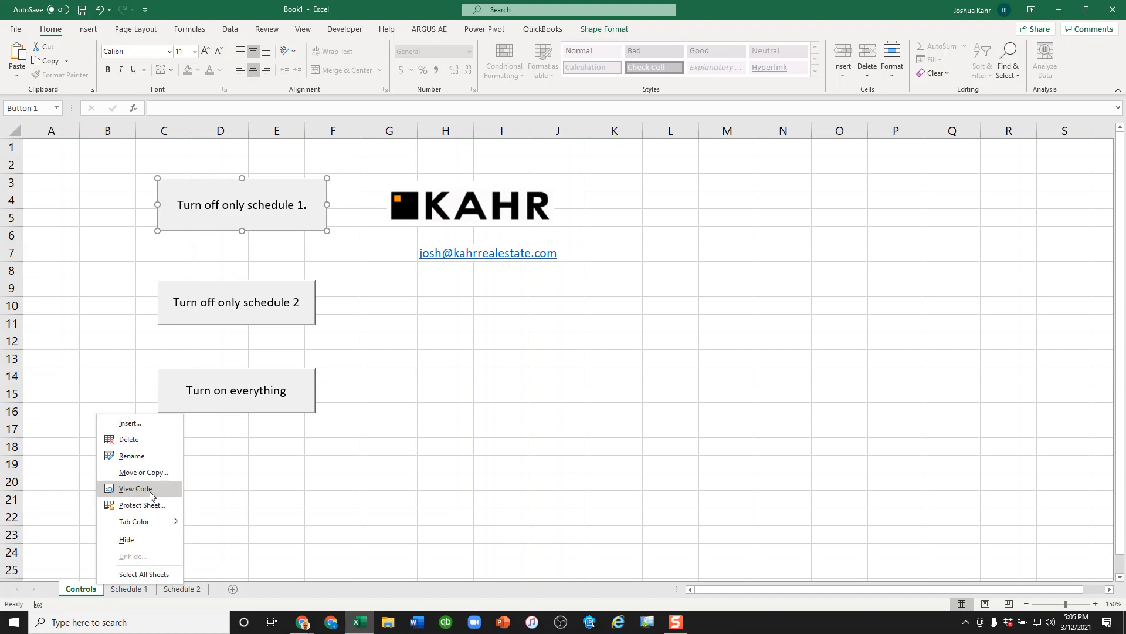
left_click(135, 488)
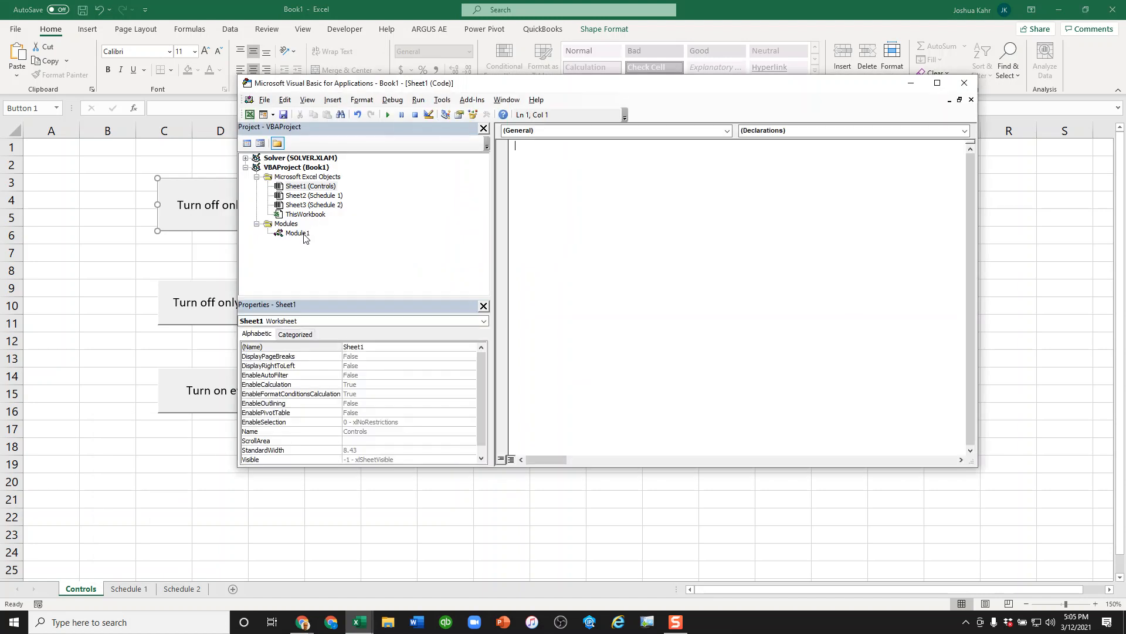
double_click(298, 232)
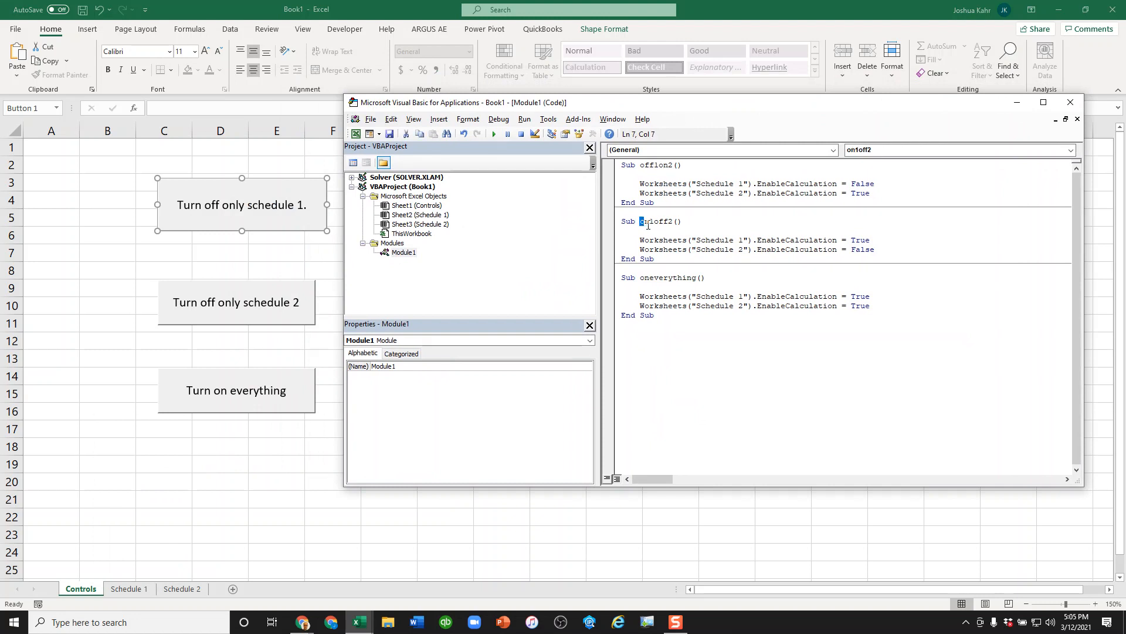
double_click(654, 220)
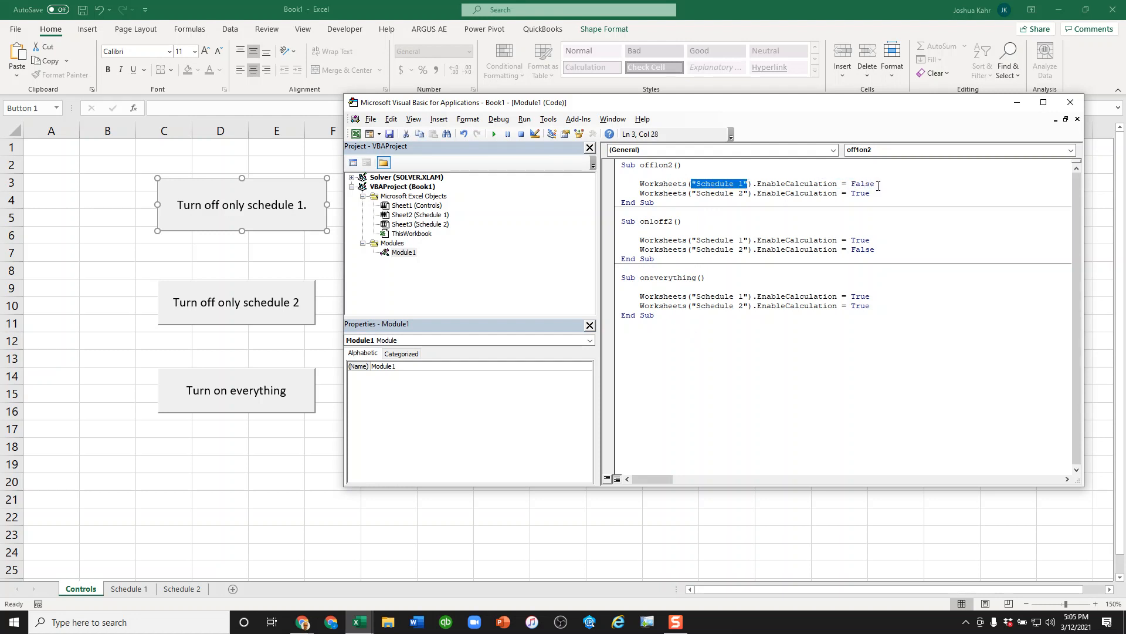
double_click(863, 184)
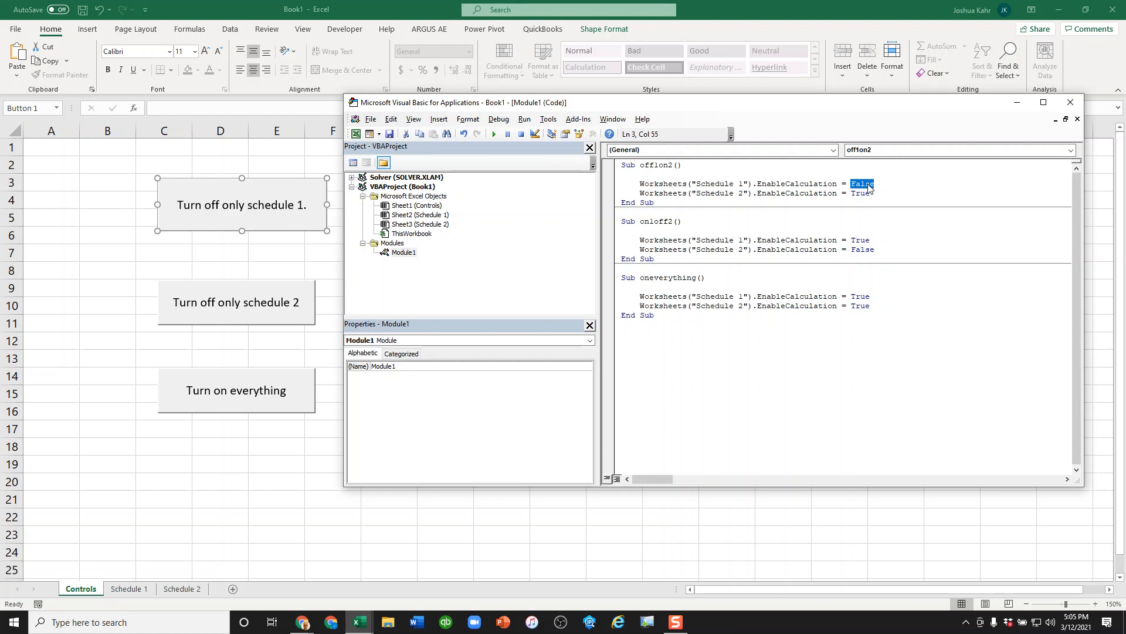
double_click(712, 193)
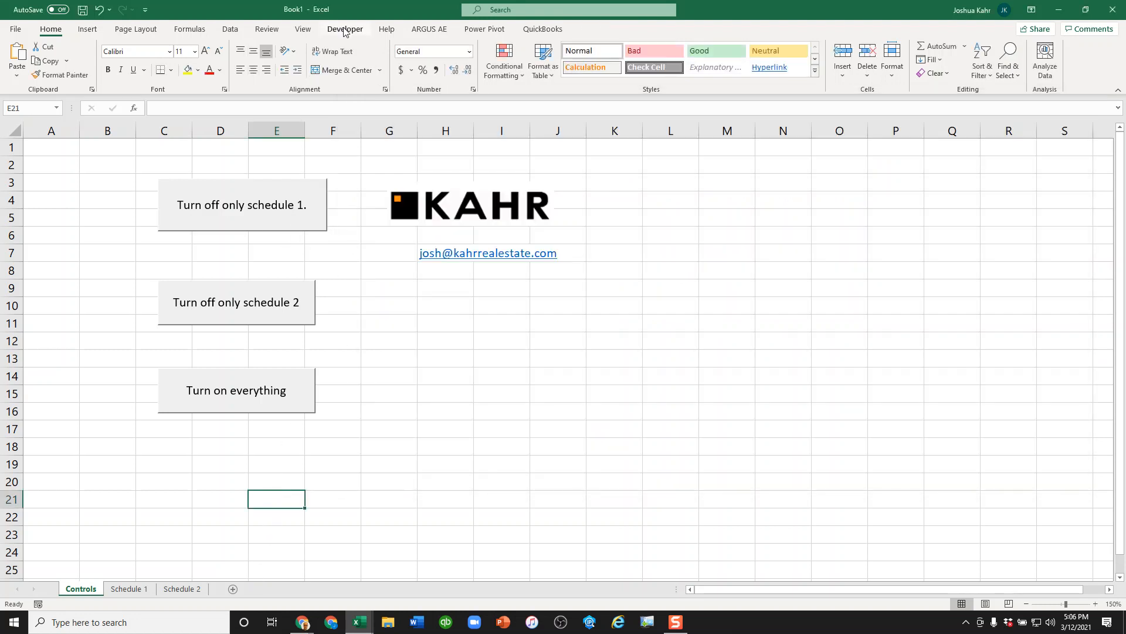
Step: Show the Developer form controls and check the first schedule button's macro
left_click(344, 29)
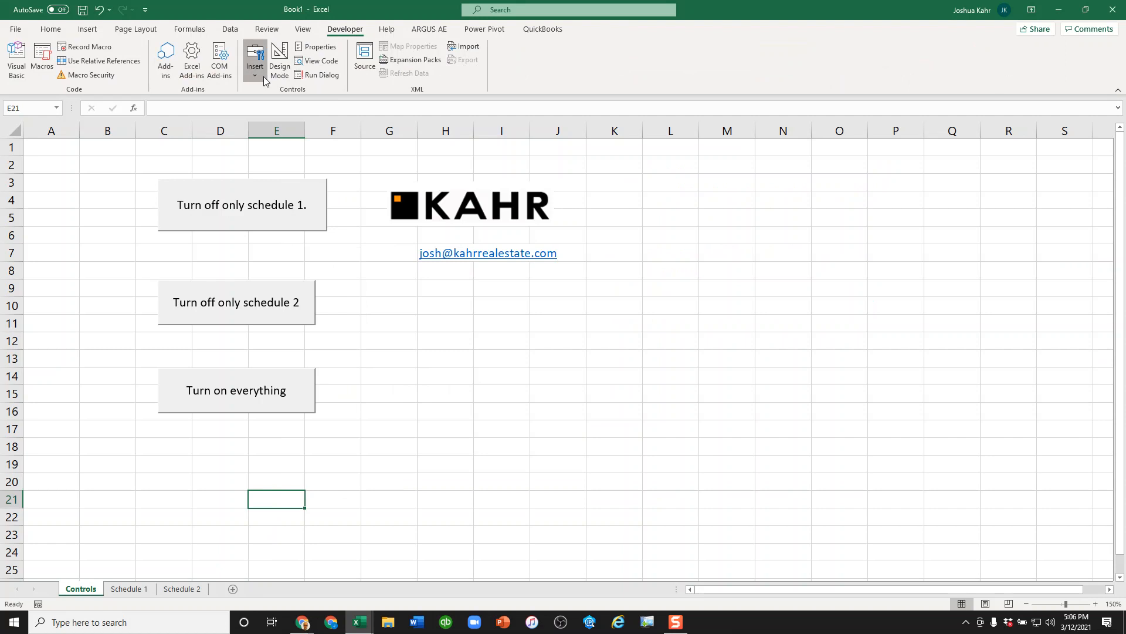
left_click(254, 61)
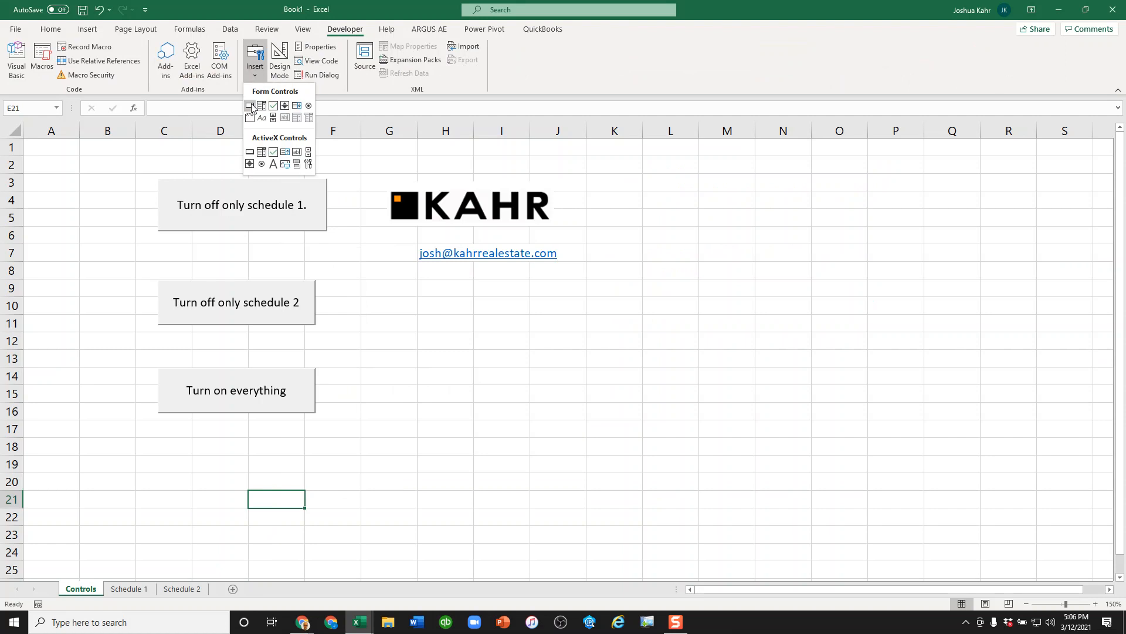
right_click(241, 205)
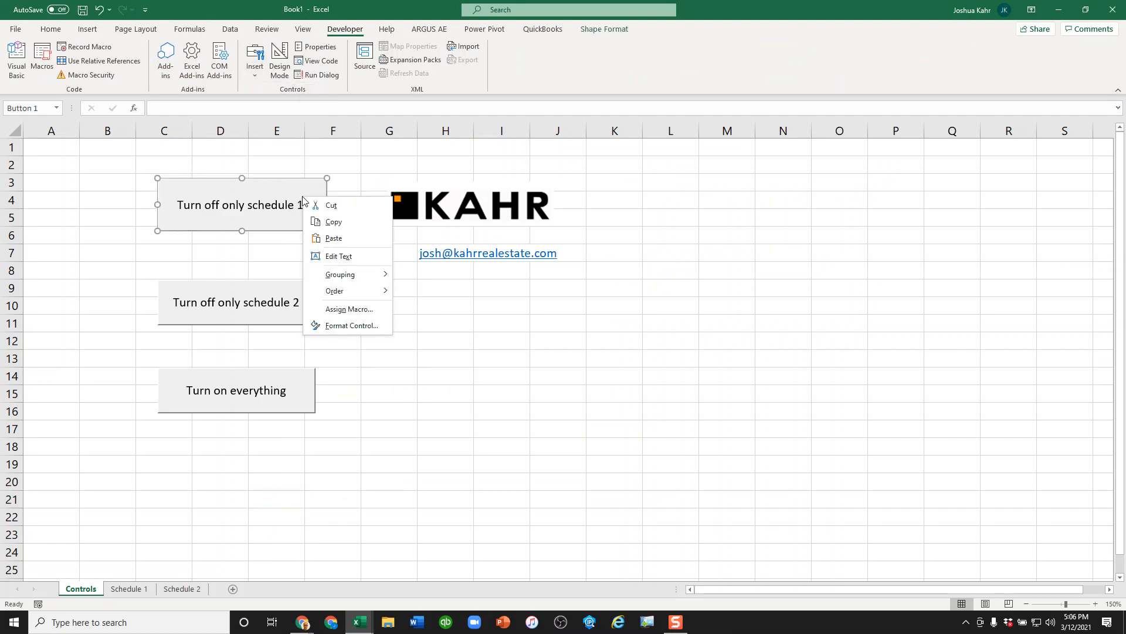
mouse_move(349, 309)
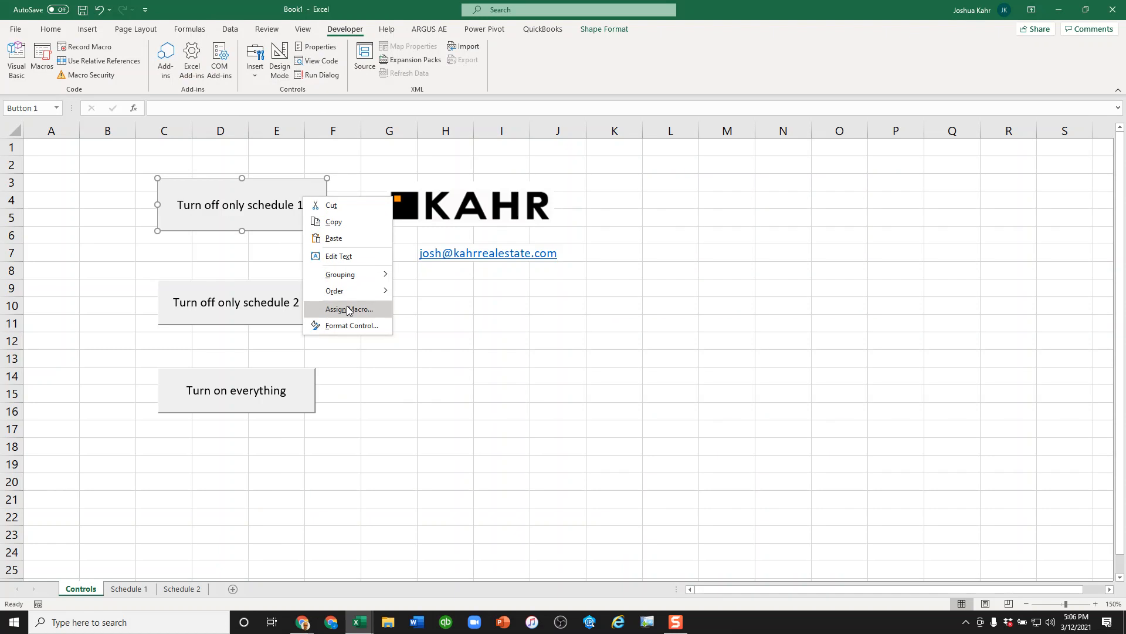
left_click(349, 310)
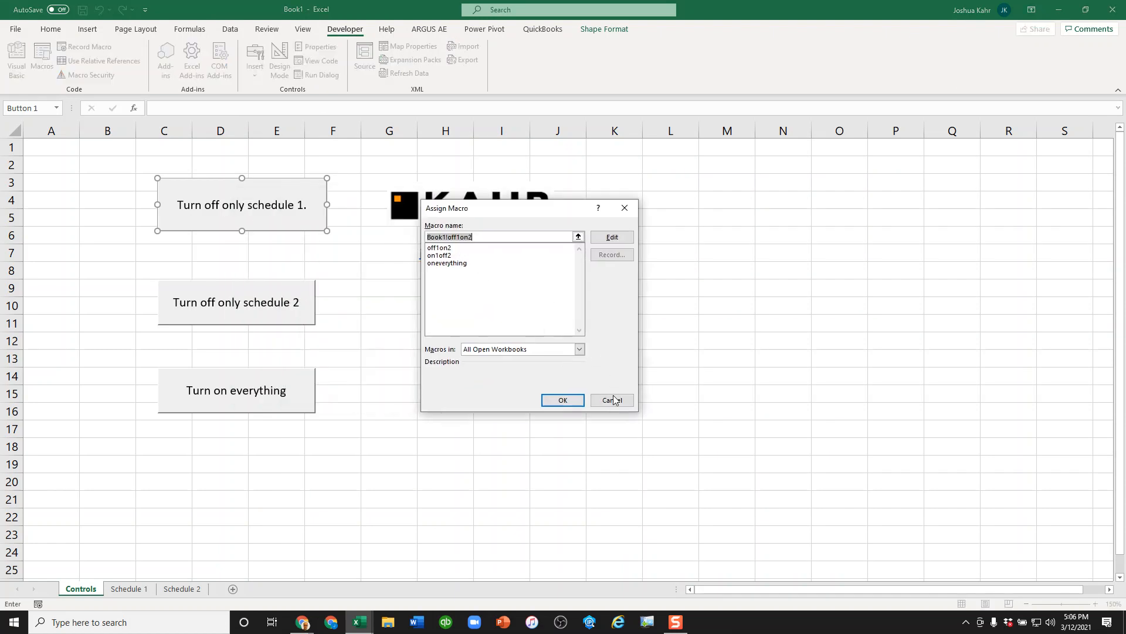
Step: Assign the on1off2 macro to the Turn off only schedule 2 button
right_click(236, 302)
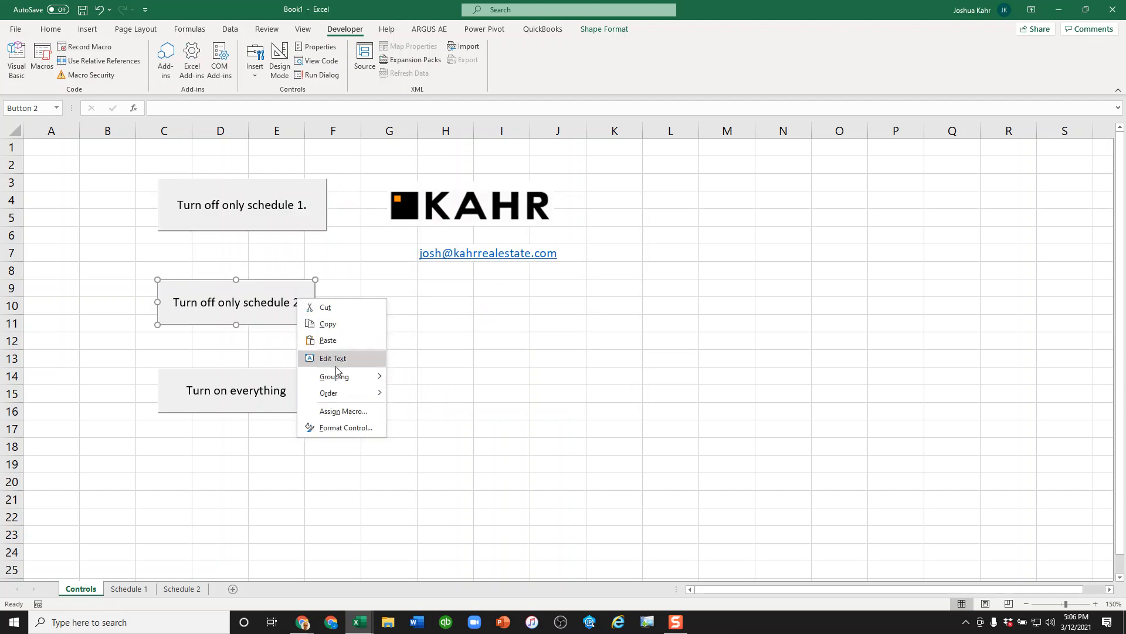
left_click(332, 358)
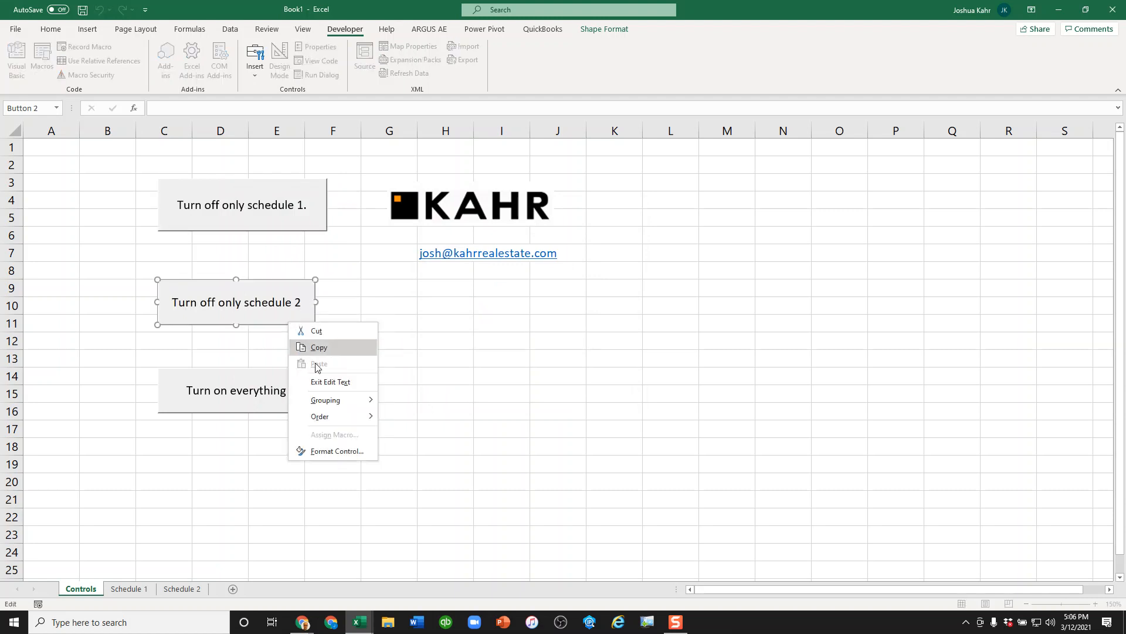
left_click(337, 451)
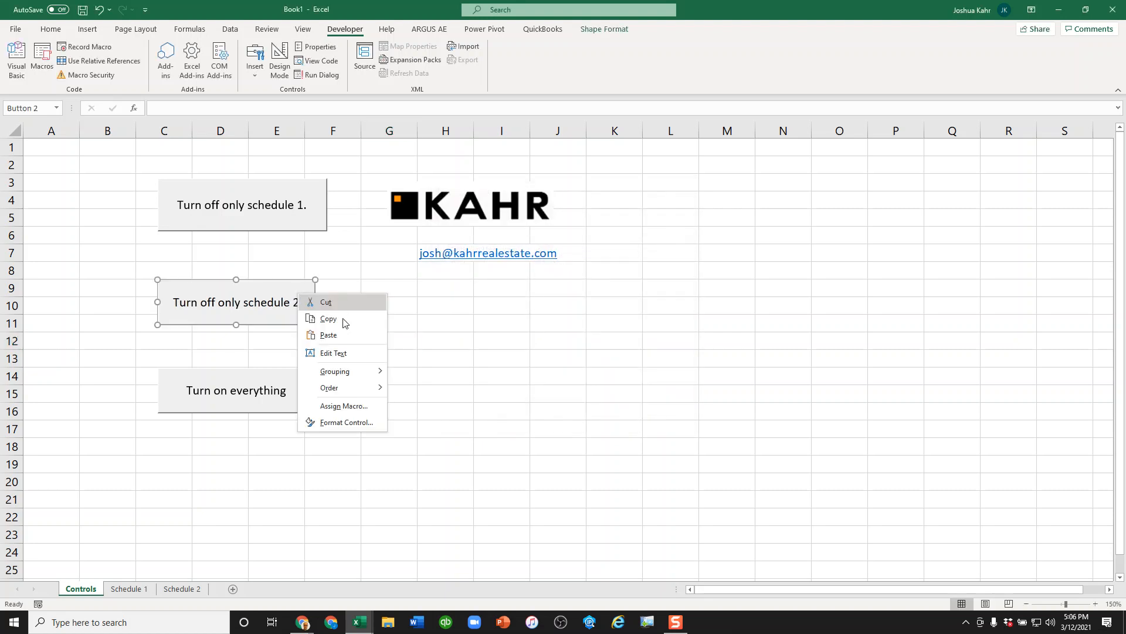
left_click(342, 406)
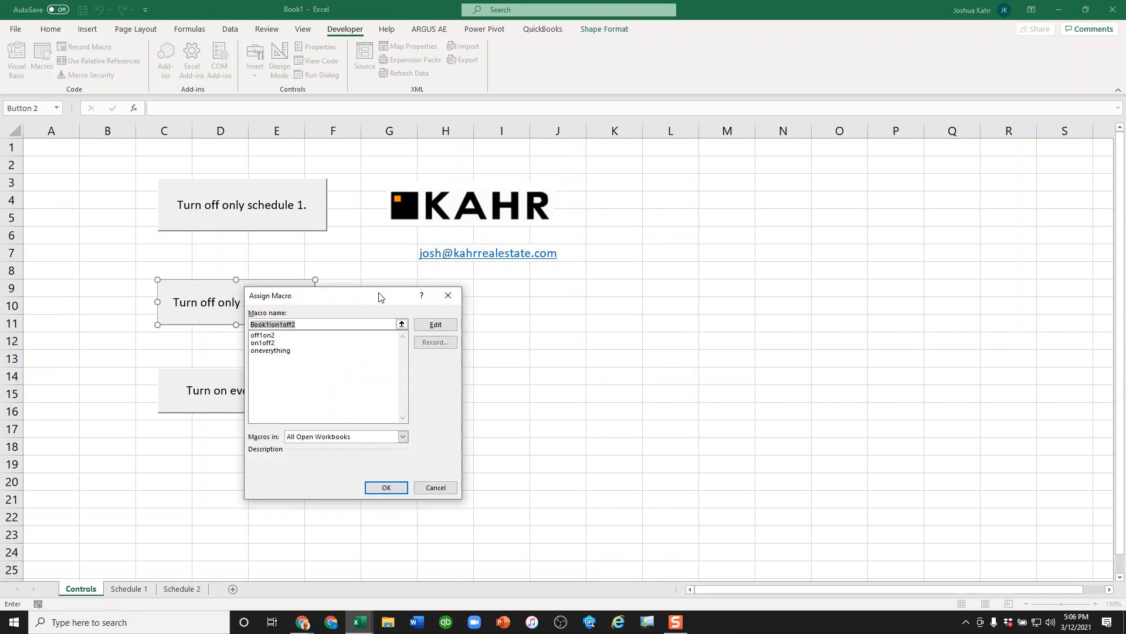
left_click(386, 487)
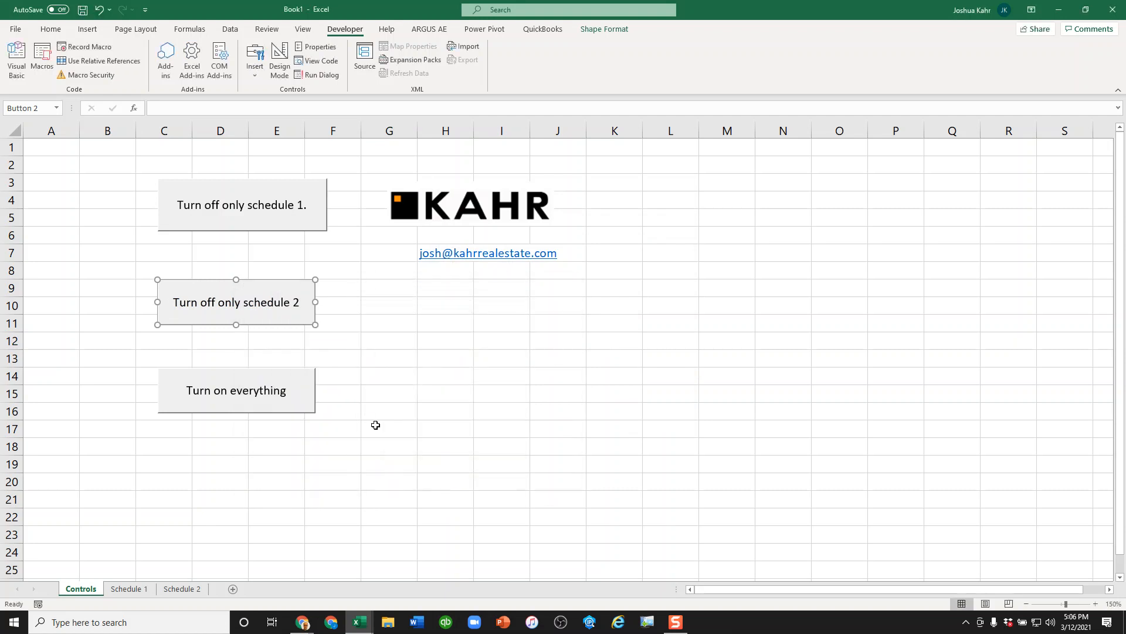
Step: Assign the oneverything macro to the Turn on everything button
right_click(235, 391)
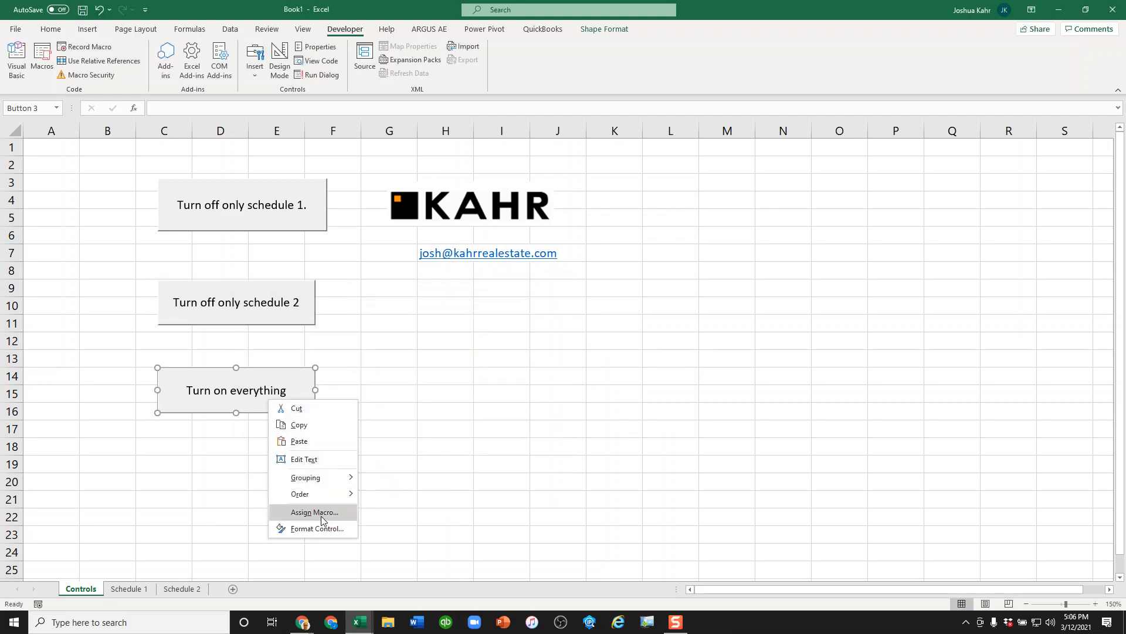
left_click(312, 512)
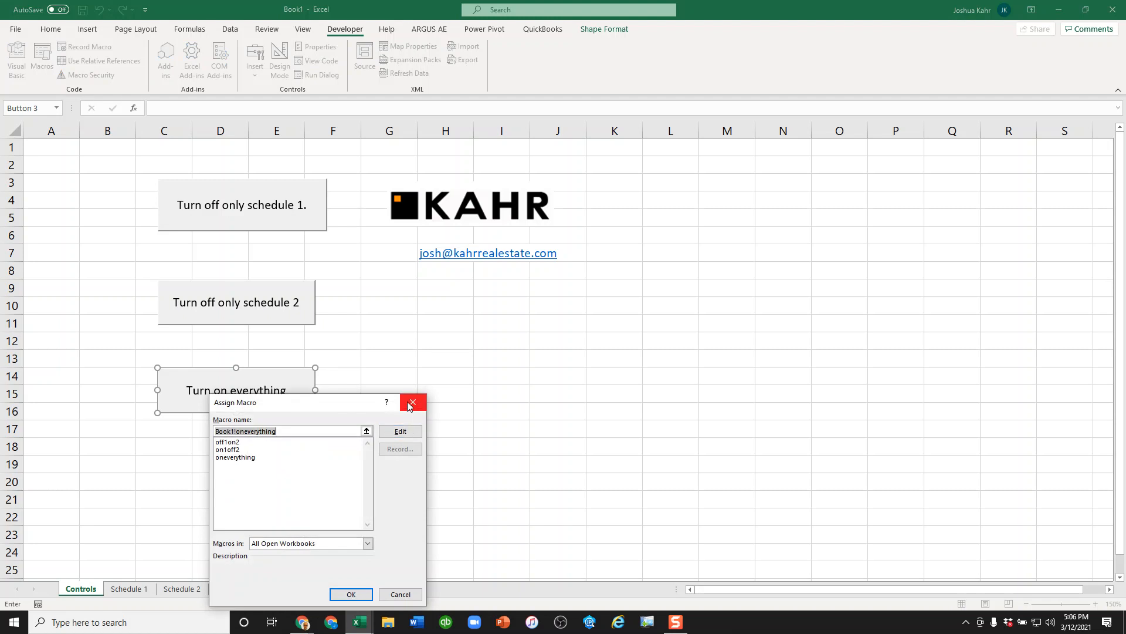
left_click(412, 403)
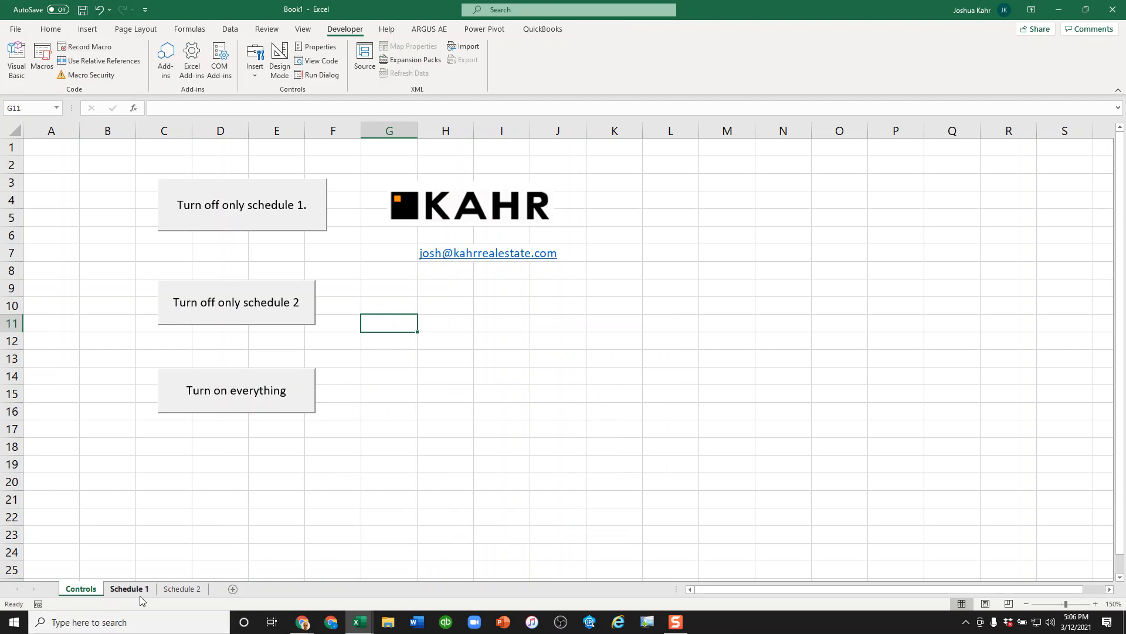
Step: Enter 1,000,000 as PV on Schedule 1 and Schedule 2, then go back to Controls
left_click(129, 589)
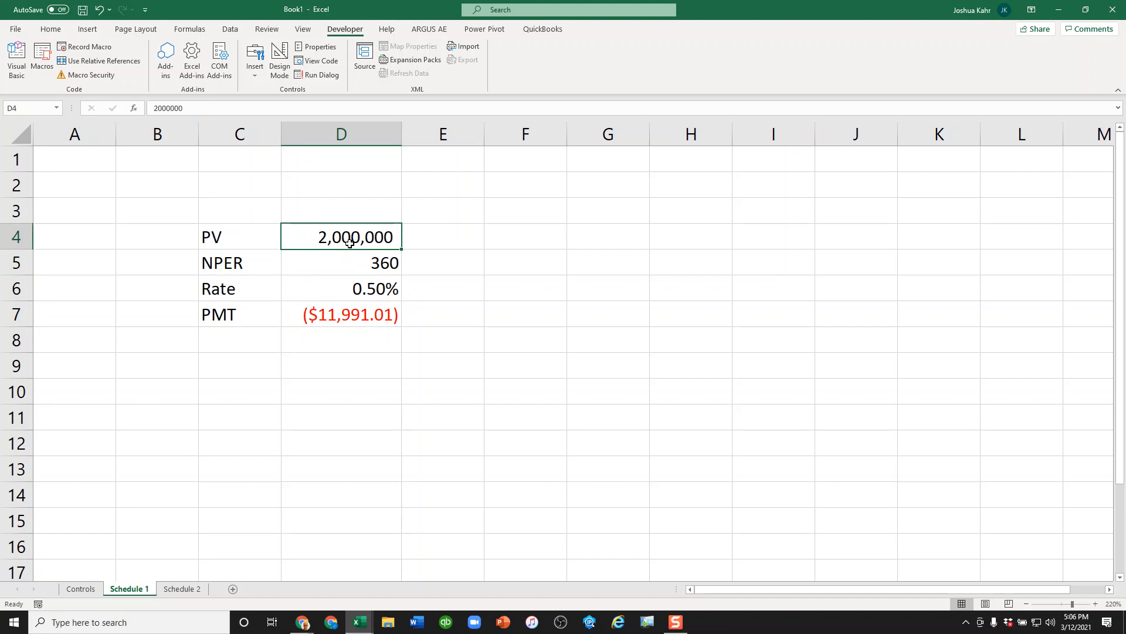
type("1000000")
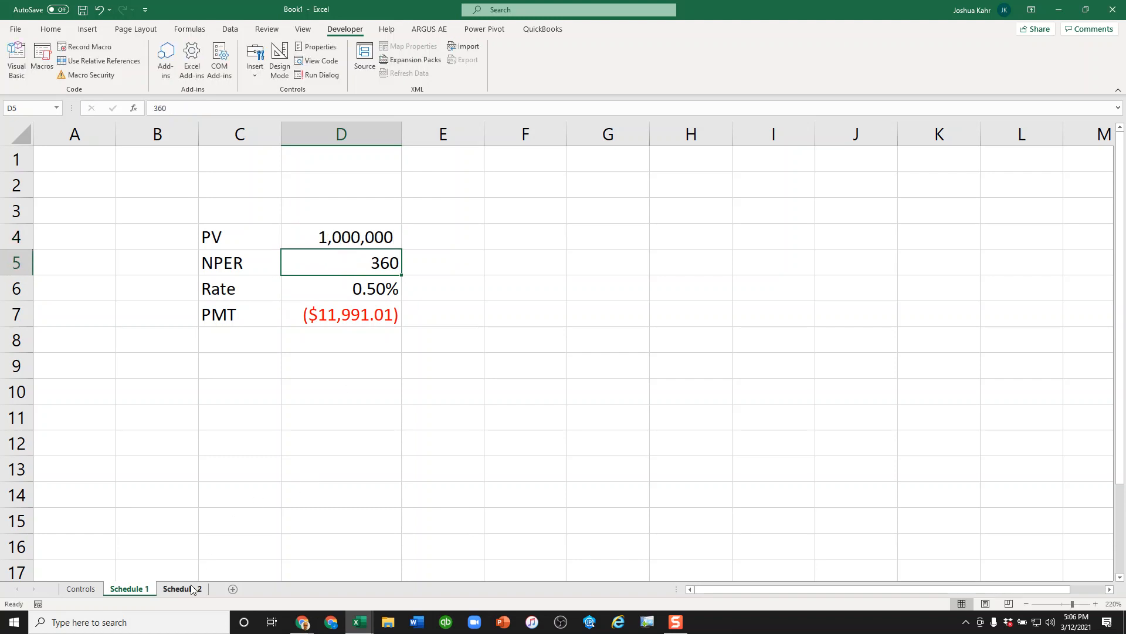
left_click(182, 588)
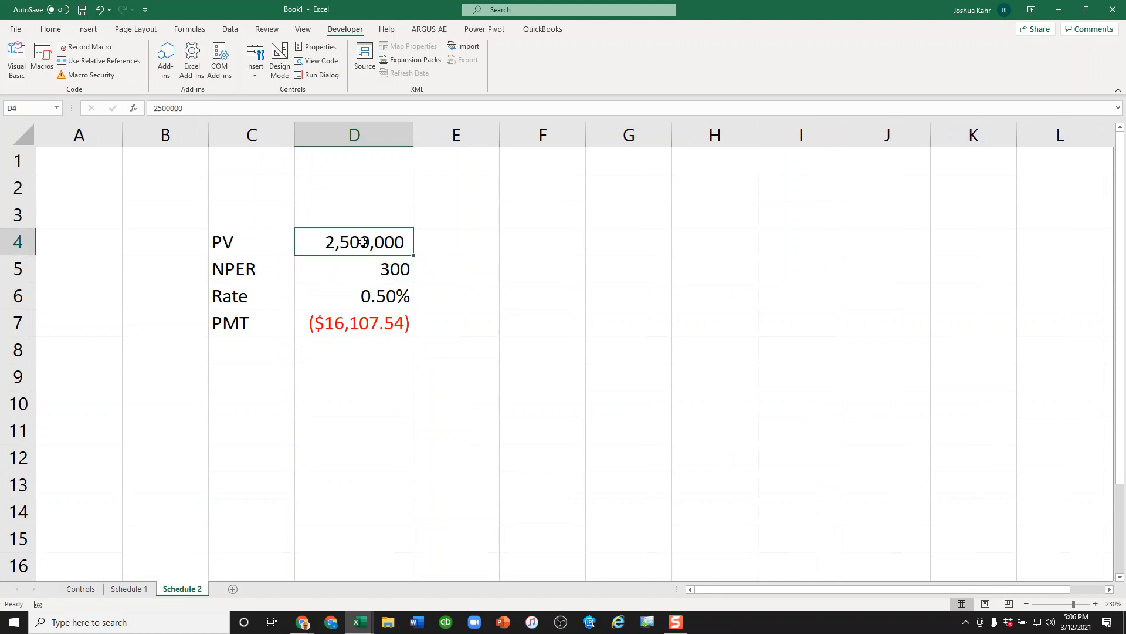
type("1000000")
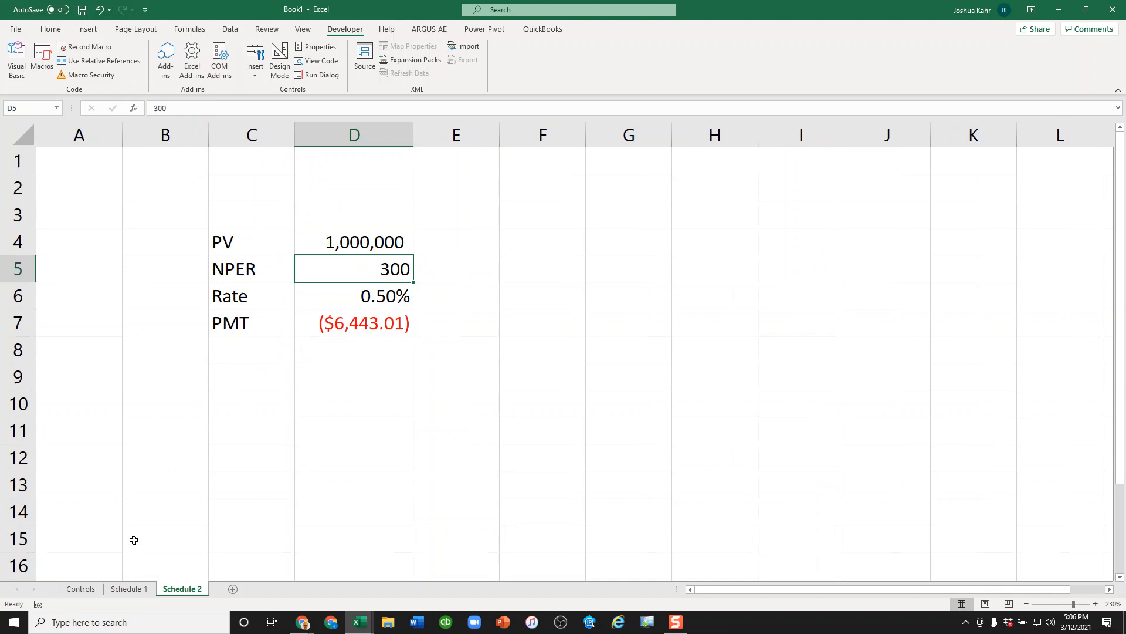
left_click(80, 589)
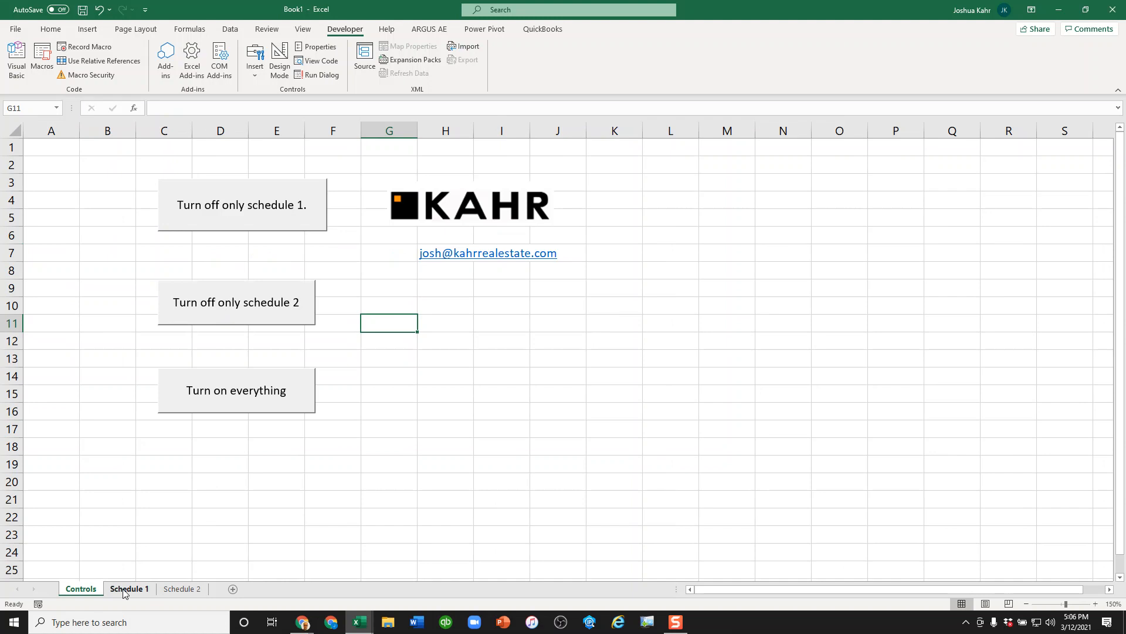
Step: Check Schedule 1's ($5,995.51) payment, then set Schedule 2's PV in D4 to 2,500,000
left_click(129, 588)
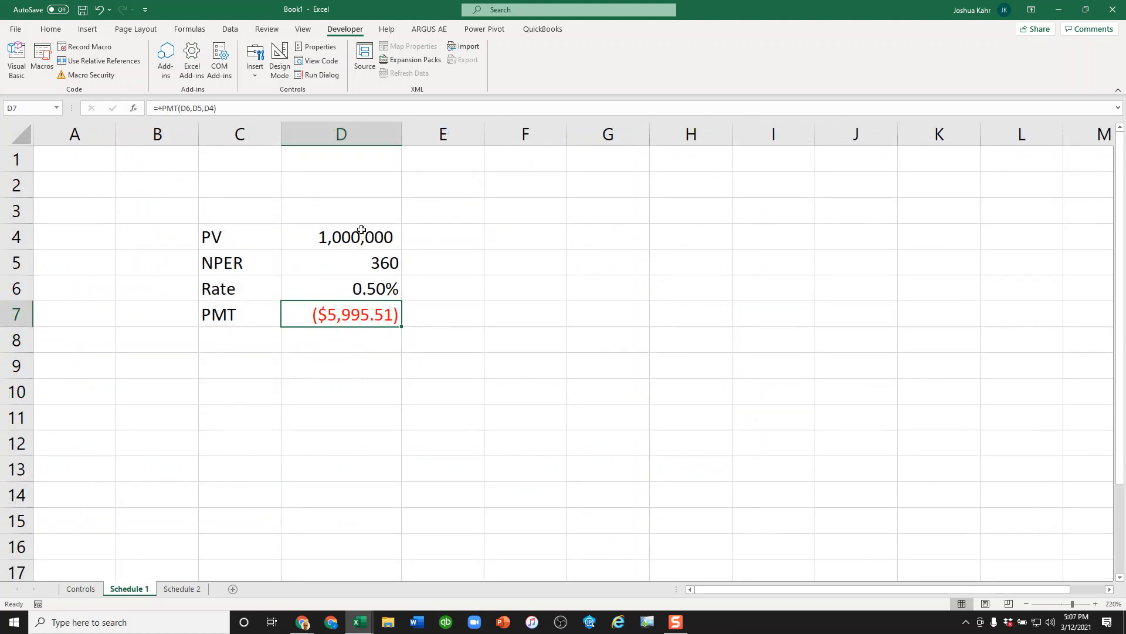
left_click(342, 262)
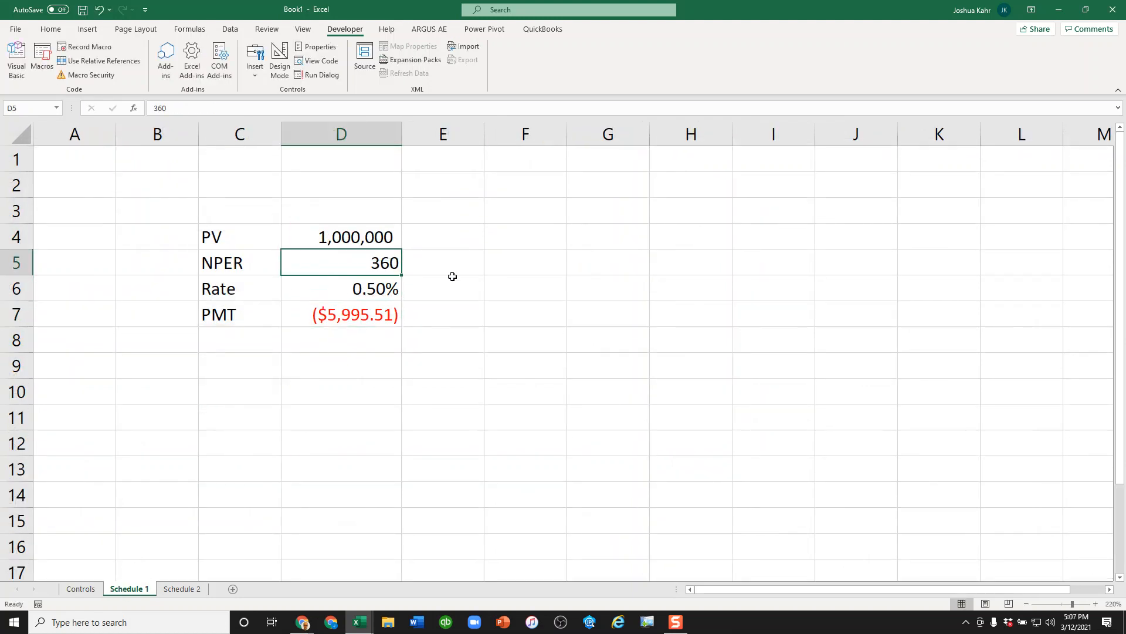
mouse_move(259, 433)
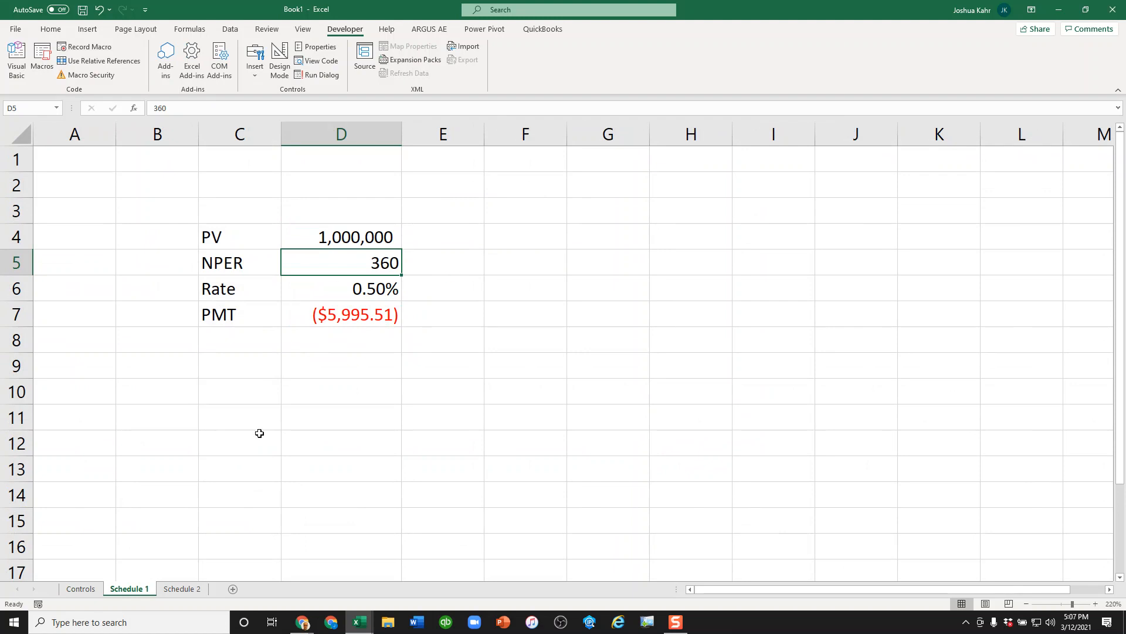
left_click(182, 588)
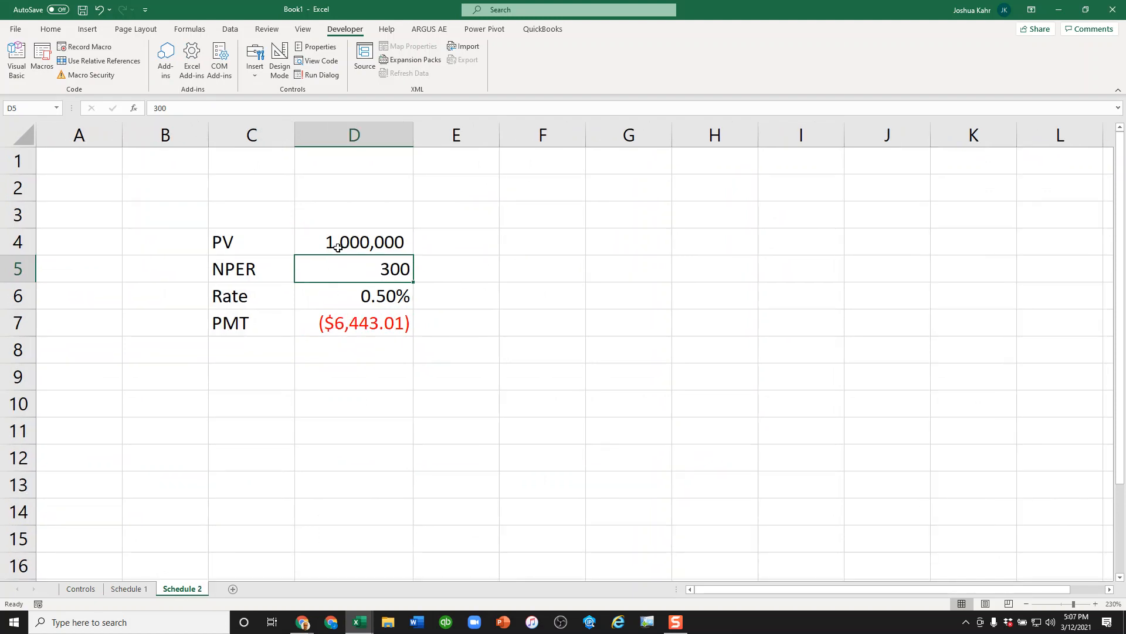
left_click(352, 241)
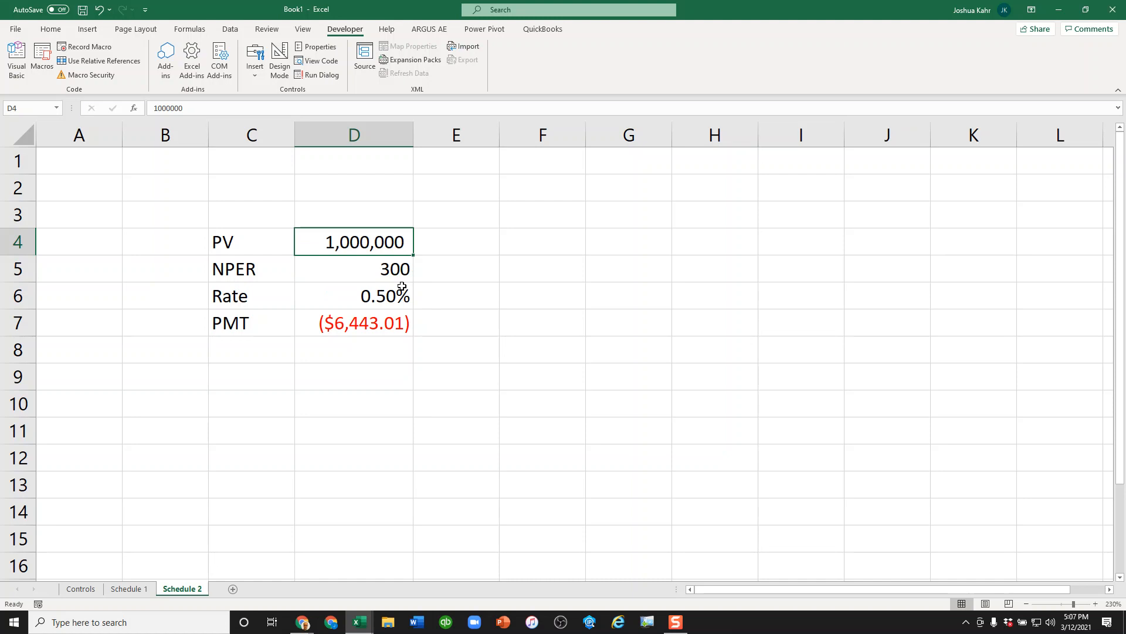
type("2500000")
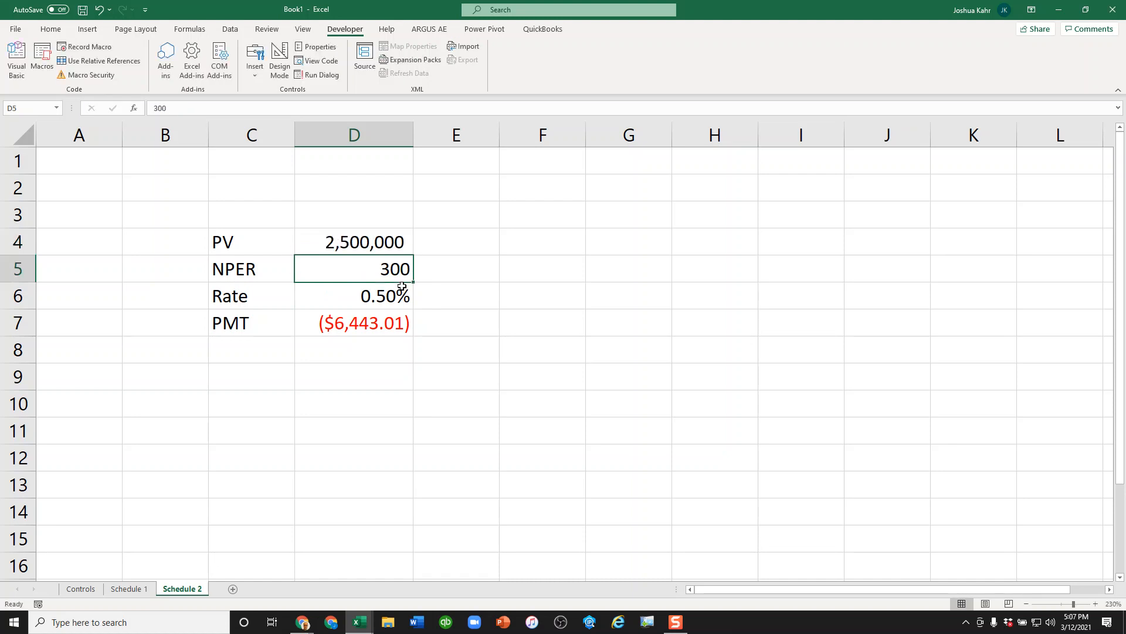
left_click(353, 241)
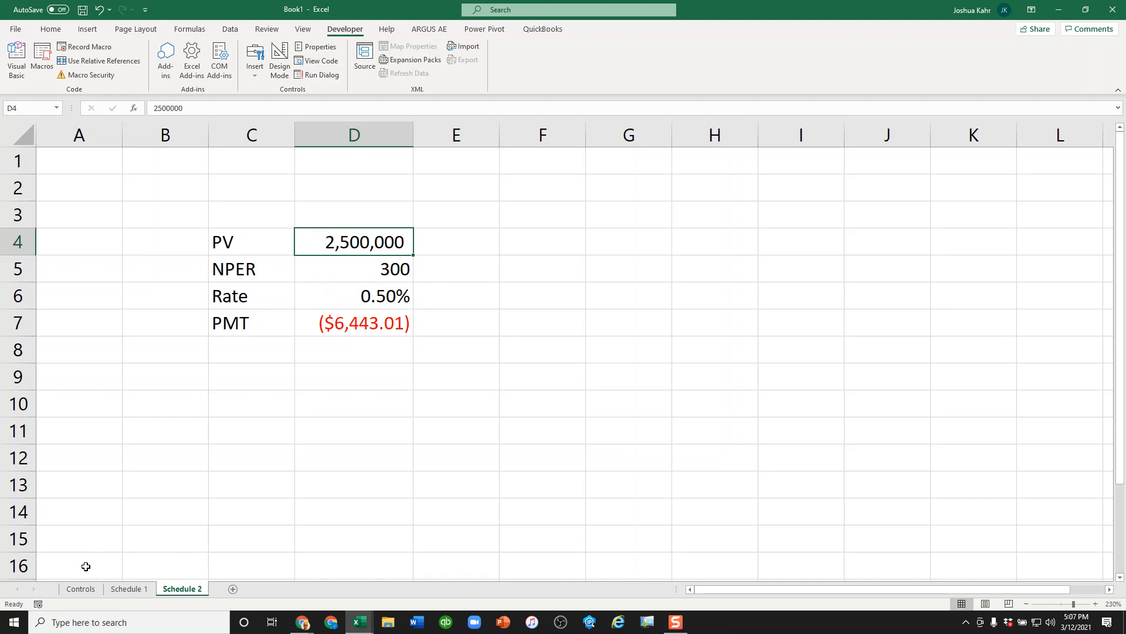
left_click(79, 589)
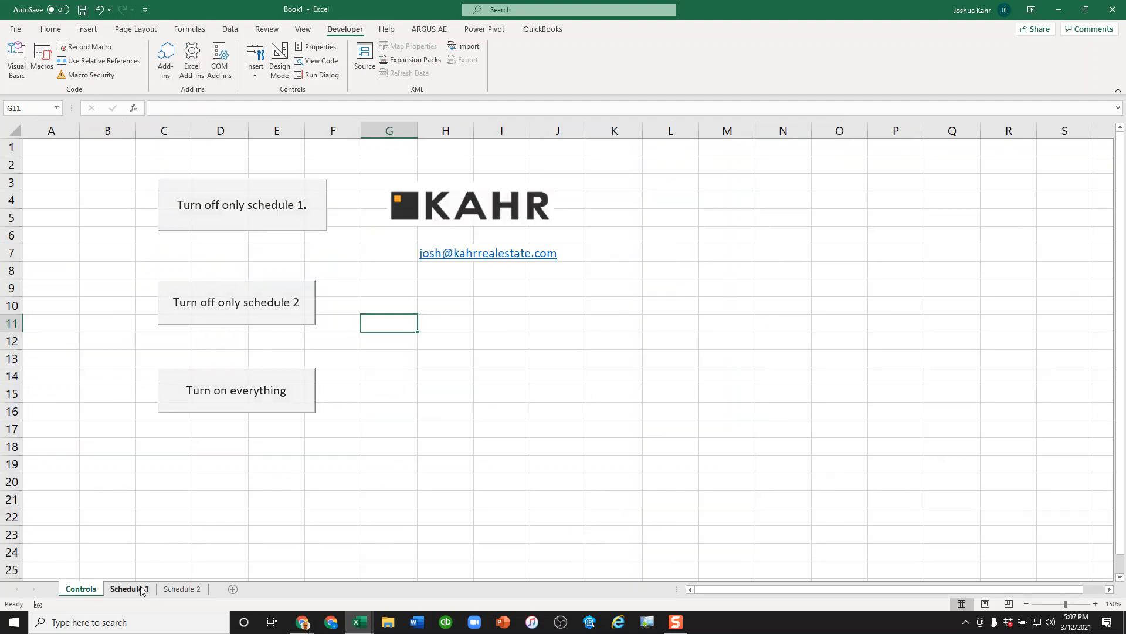
Step: Commit 300 periods on Schedule 1, then view Schedule 2's ($14,988.76) payment
left_click(128, 589)
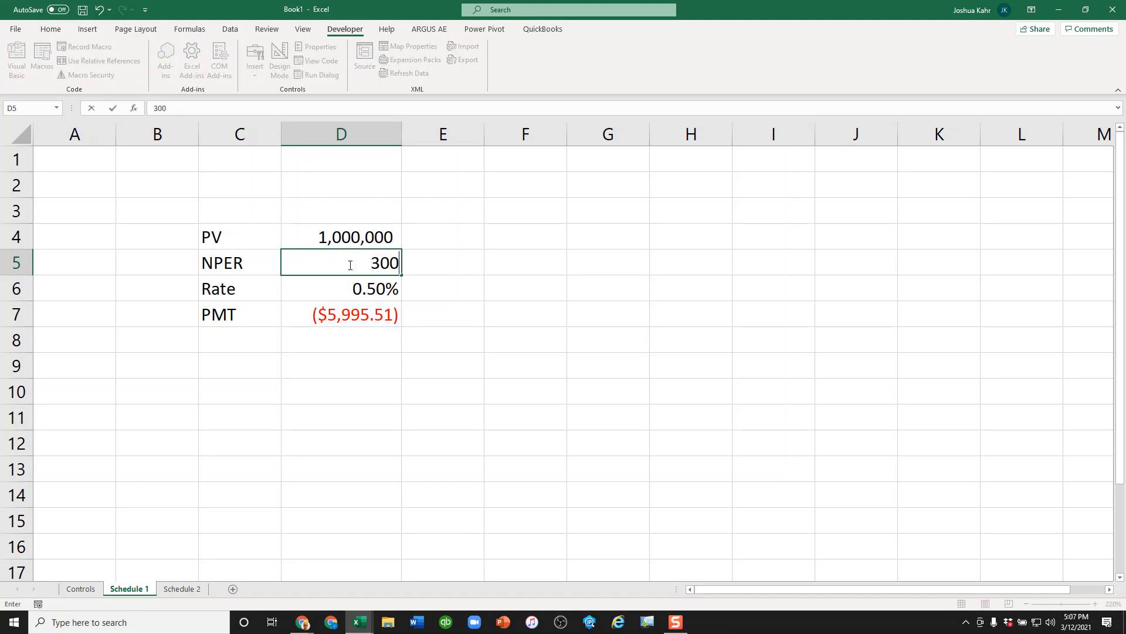
left_click(525, 263)
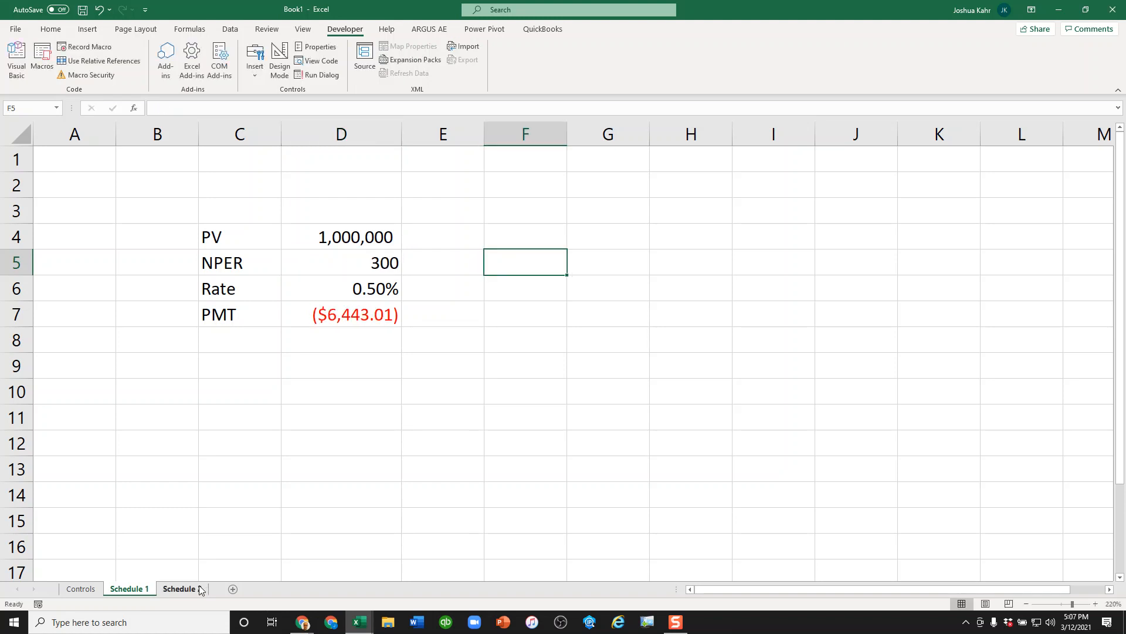
left_click(182, 589)
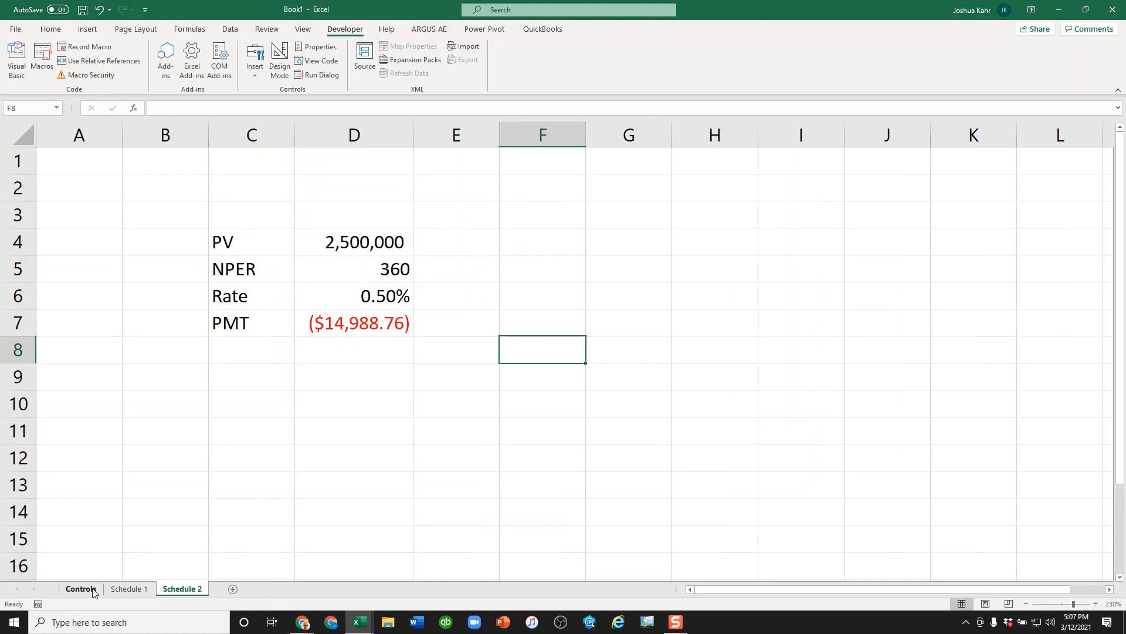
left_click(81, 589)
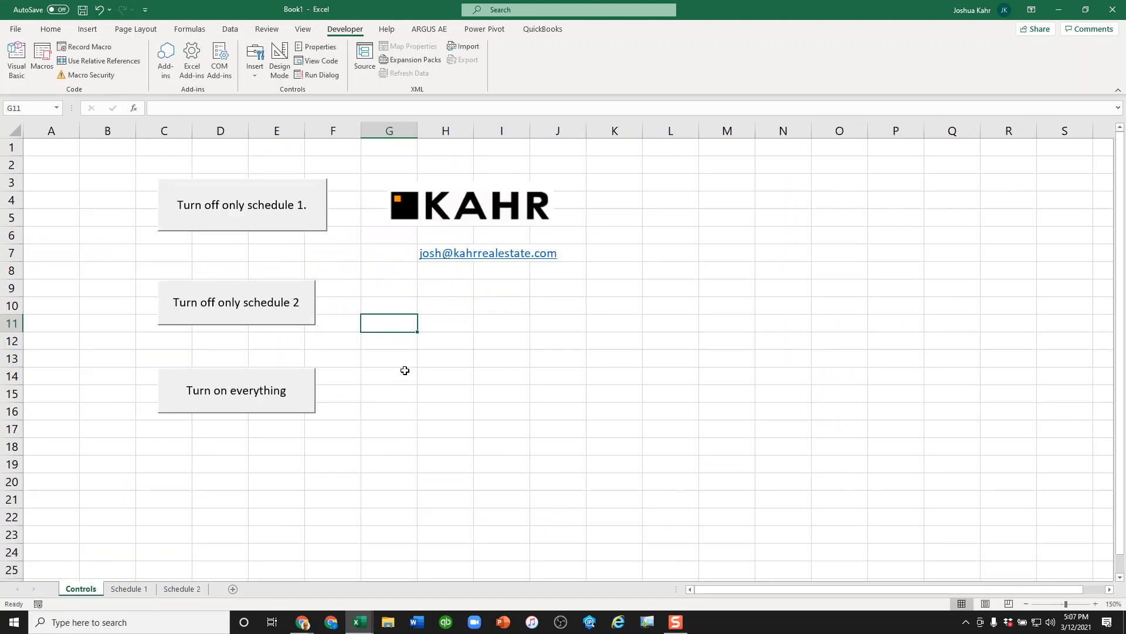
left_click(182, 588)
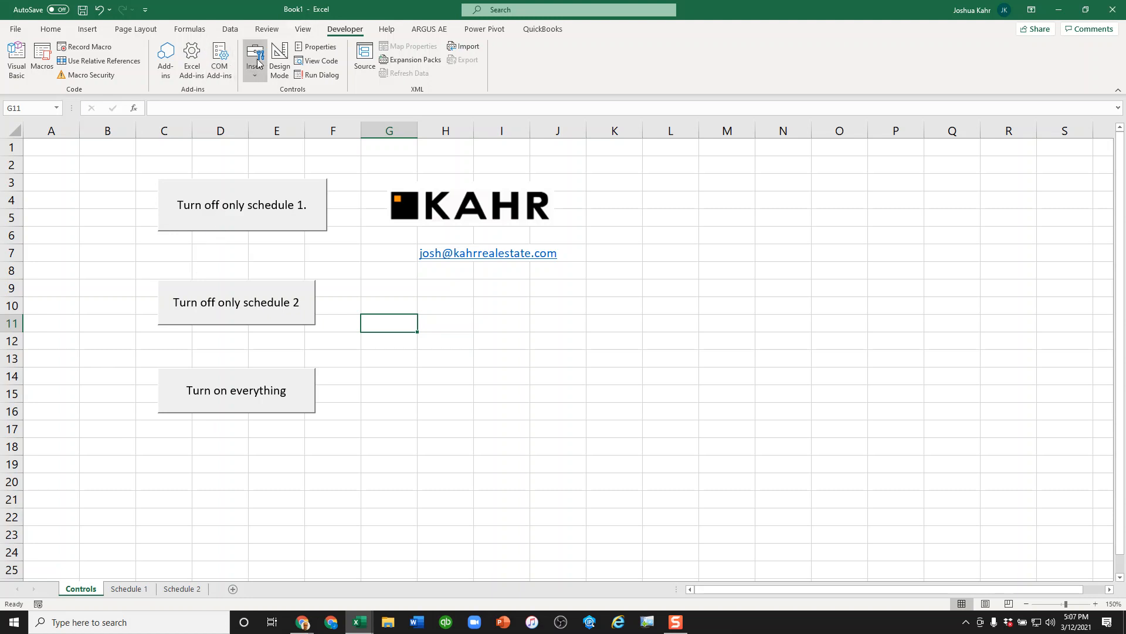
left_click(255, 60)
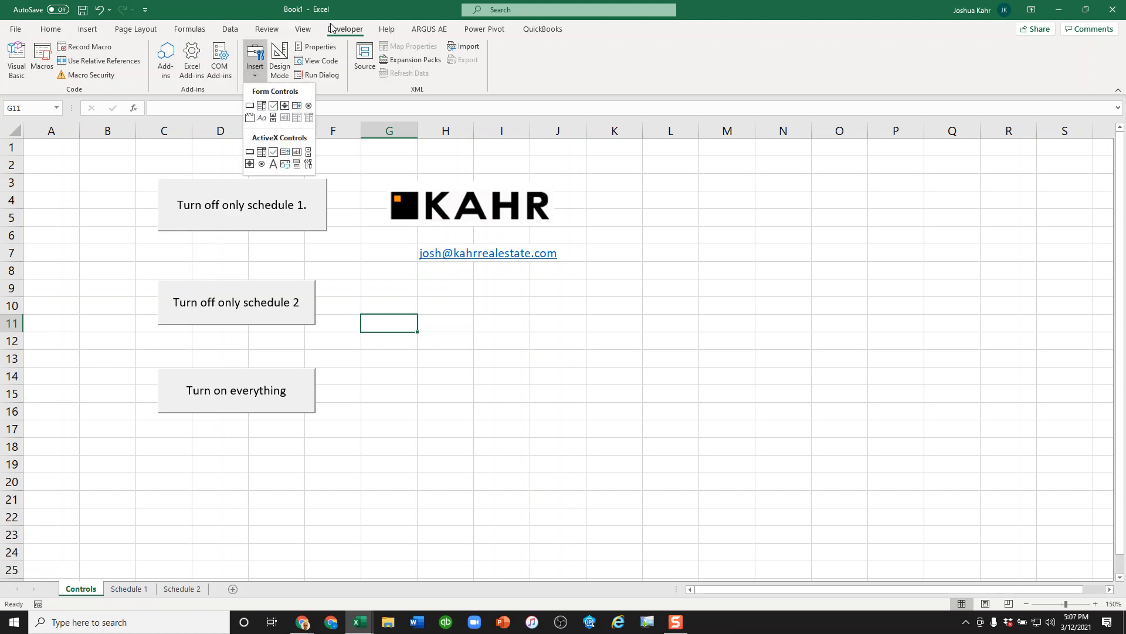
mouse_move(399, 268)
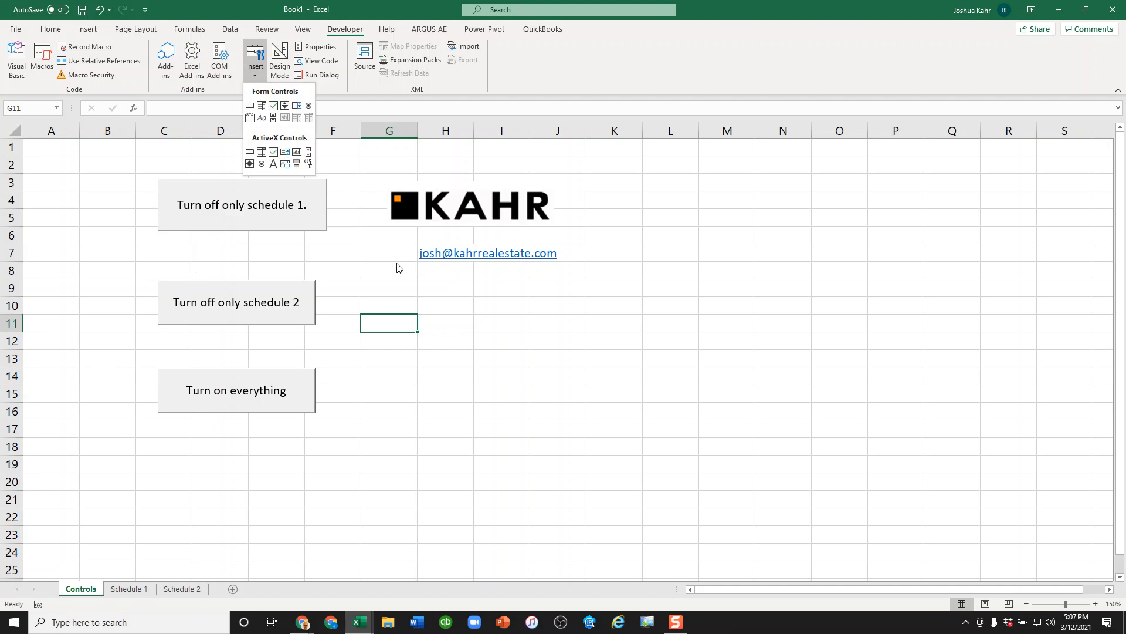
right_click(241, 205)
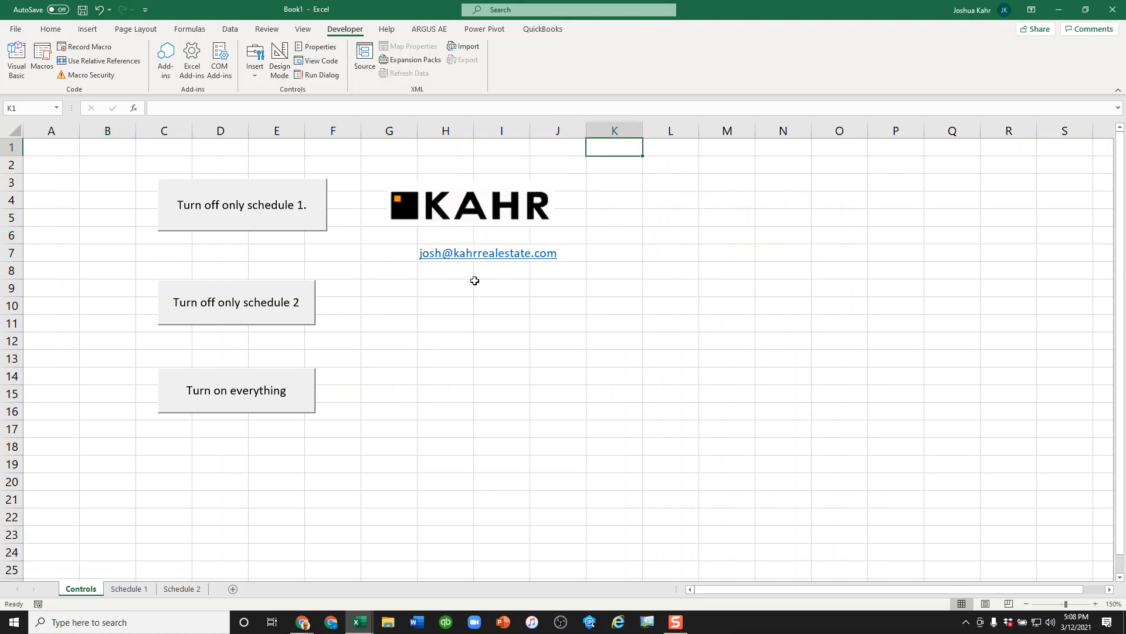
mouse_move(531, 276)
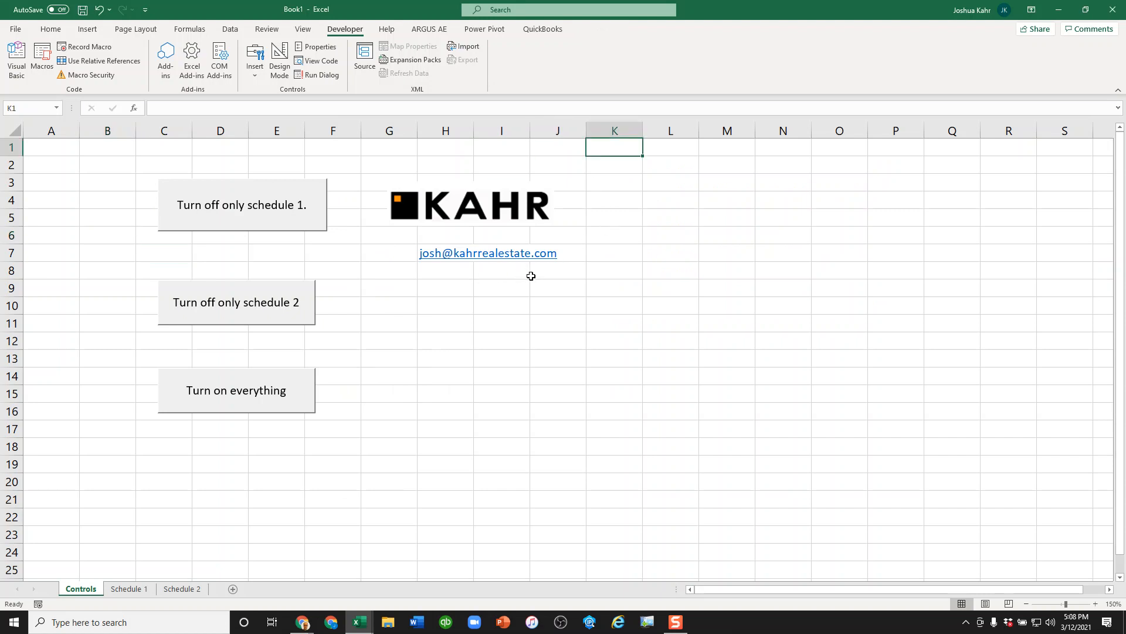
mouse_move(534, 277)
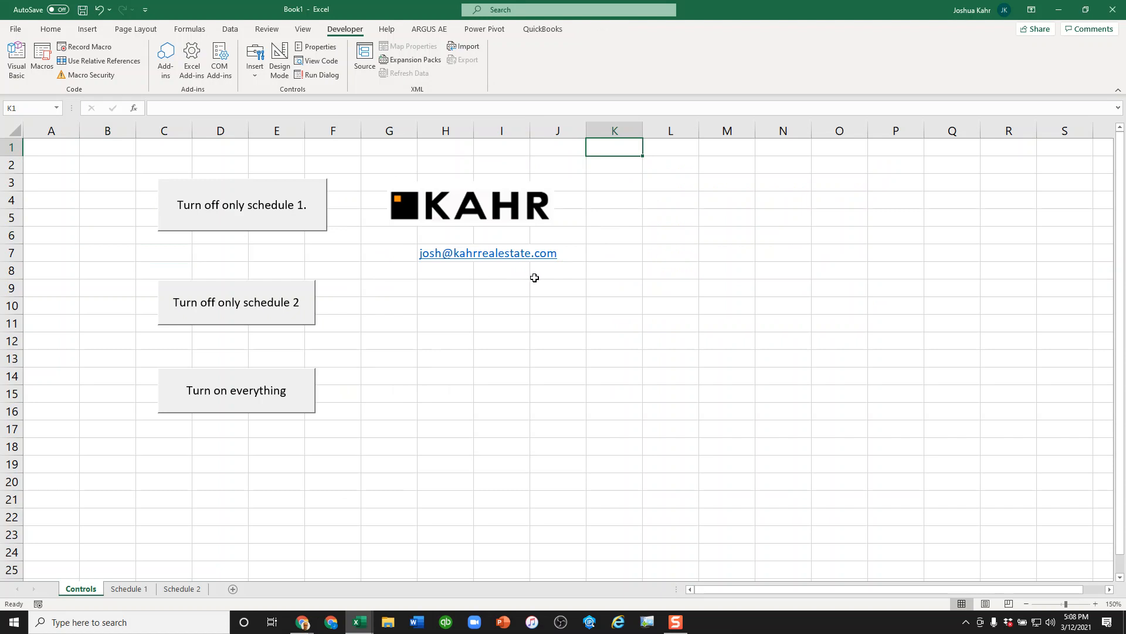
mouse_move(535, 279)
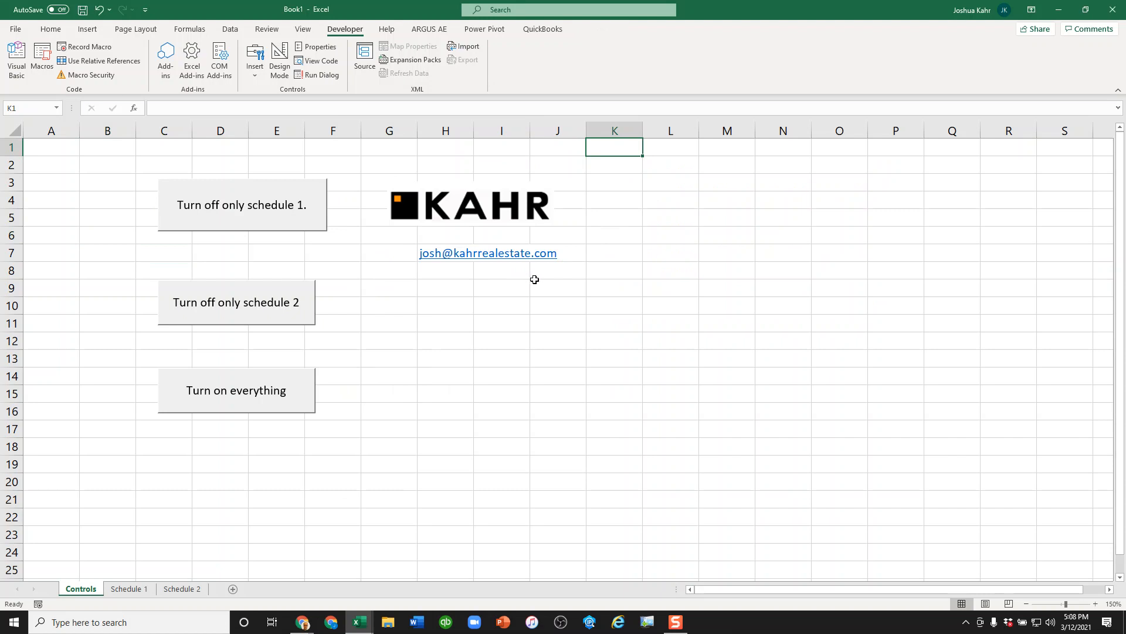
mouse_move(796, 247)
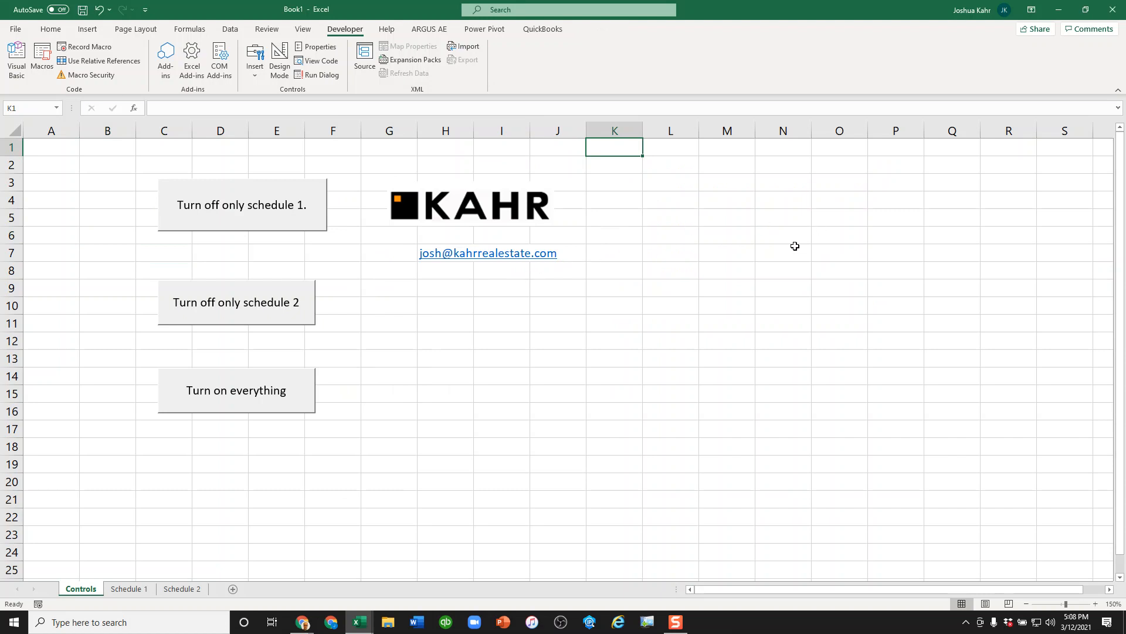
mouse_move(639, 324)
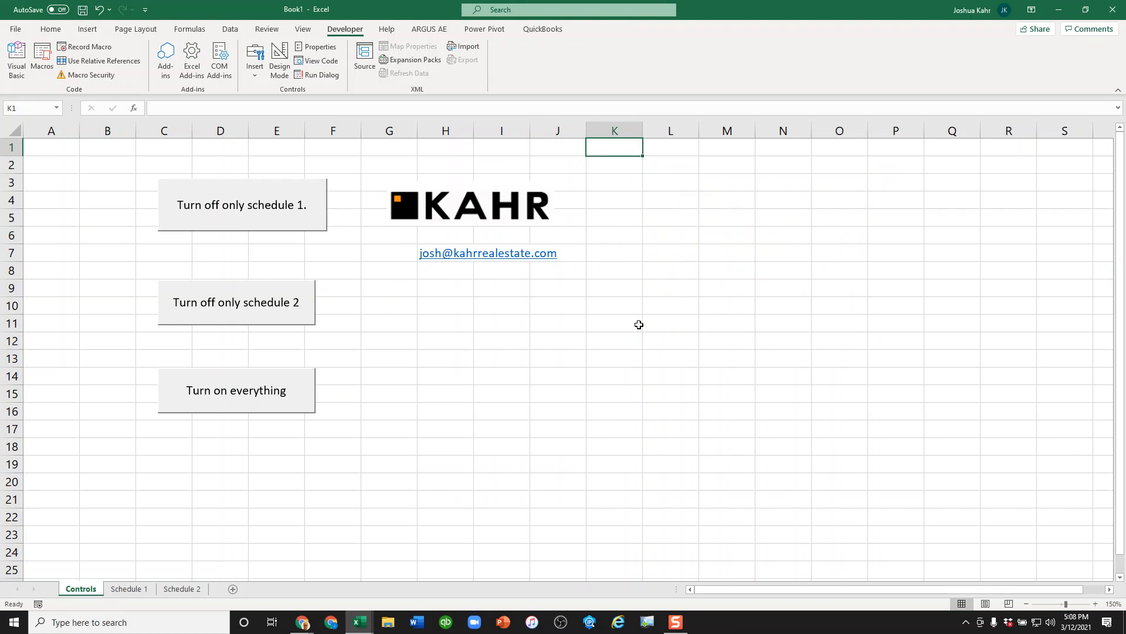